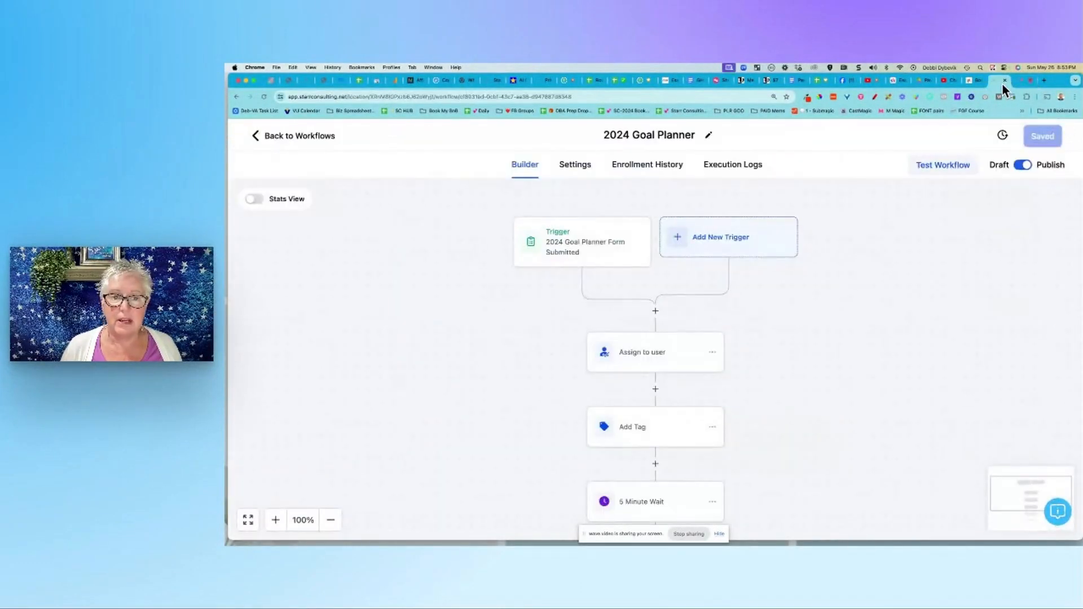
Step: Go back from the 2024 Goal Planner builder to the lead magnets Workflow List
click(298, 135)
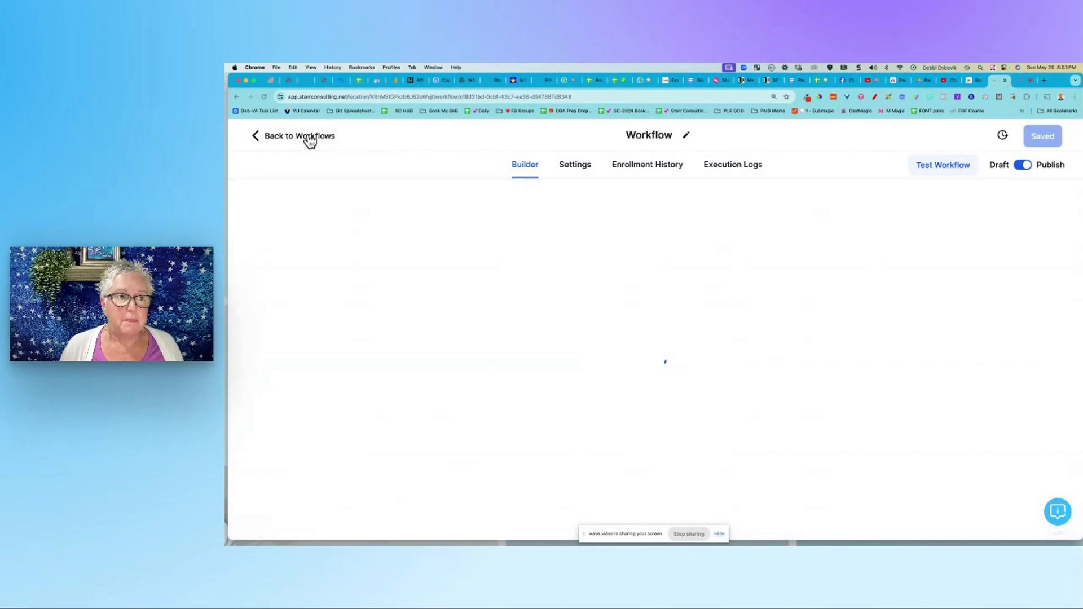
click(298, 136)
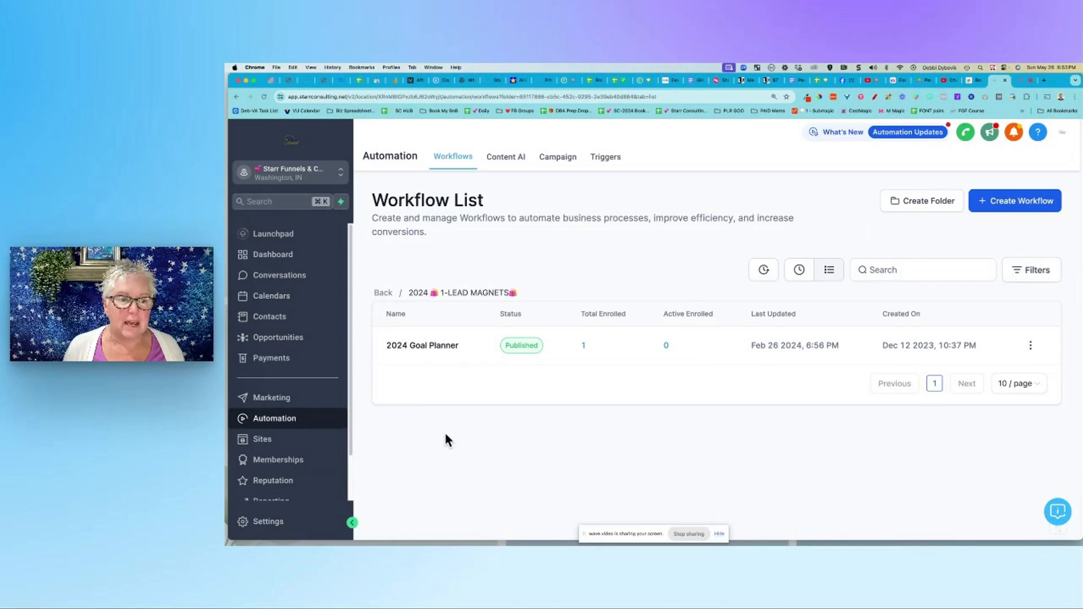
mouse_move(268, 424)
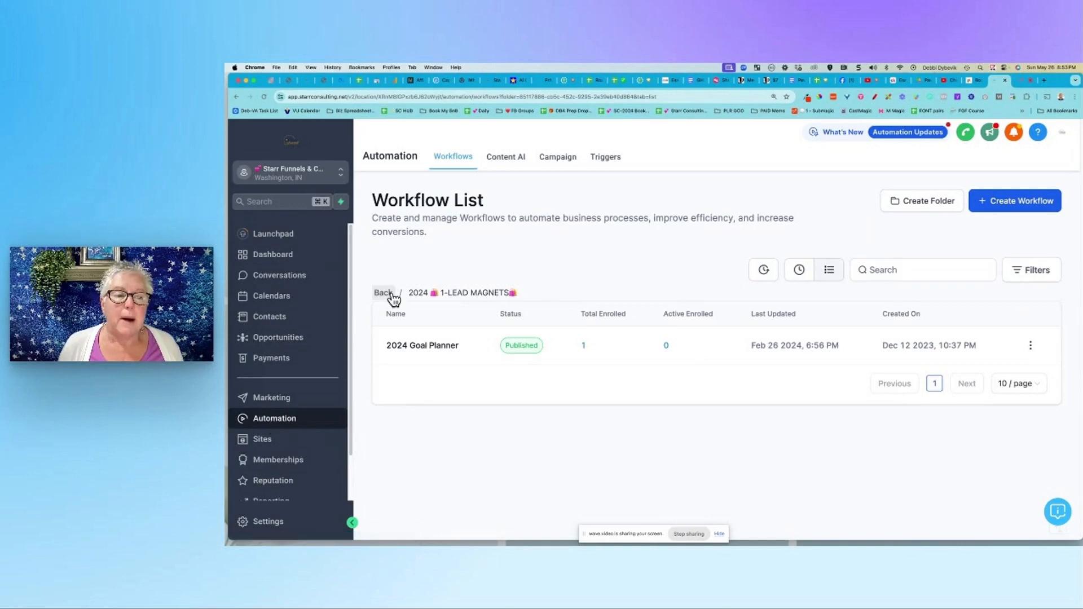
click(383, 292)
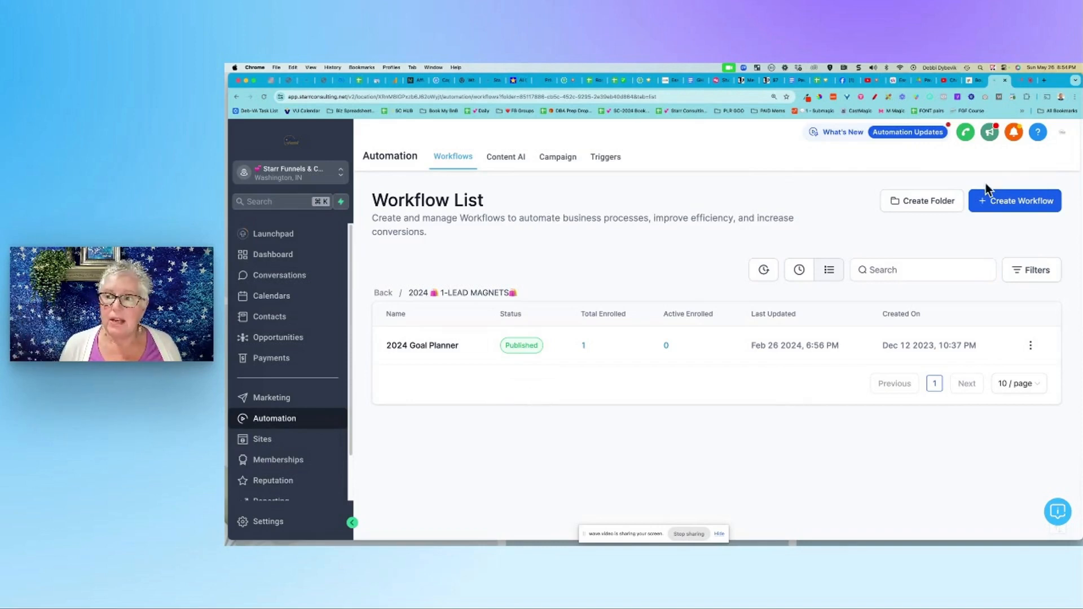
click(1015, 200)
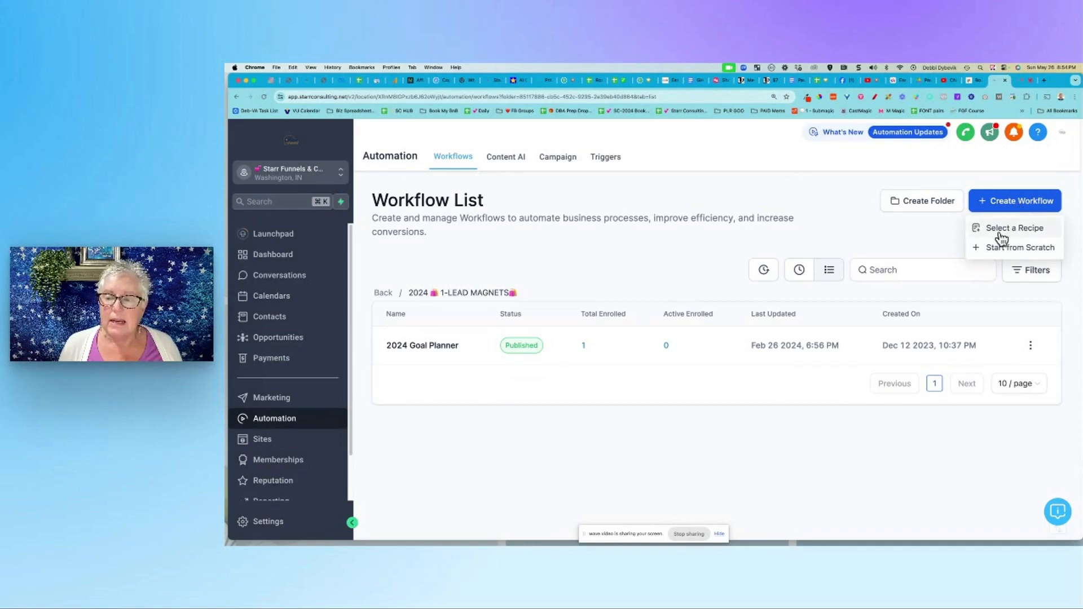
mouse_move(1014, 238)
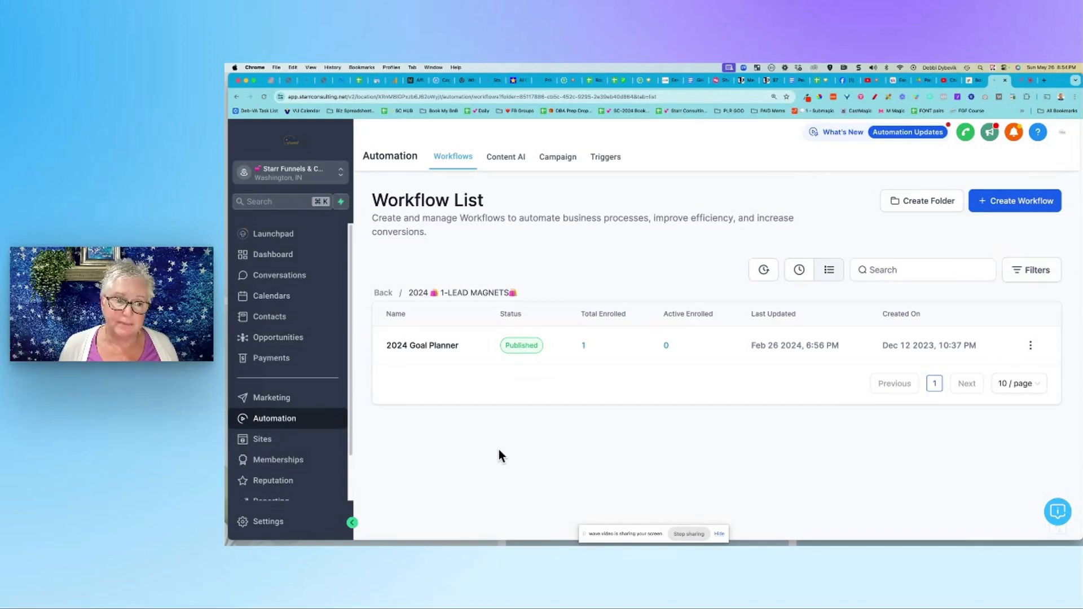
Step: Open the 2024 Goal Planner workflow from the list and focus its title in the builder
click(422, 345)
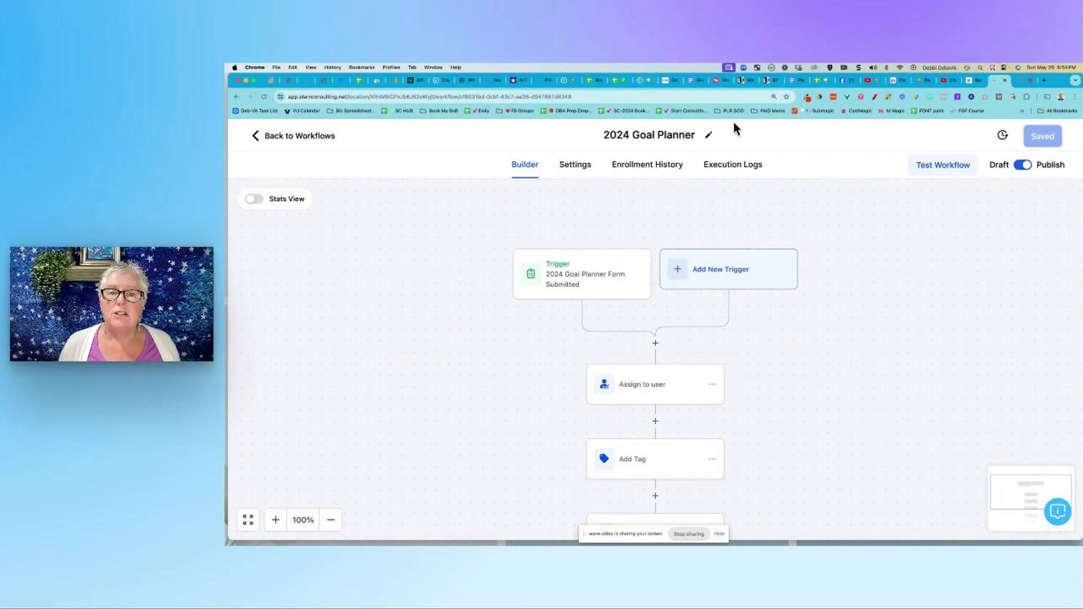
click(708, 135)
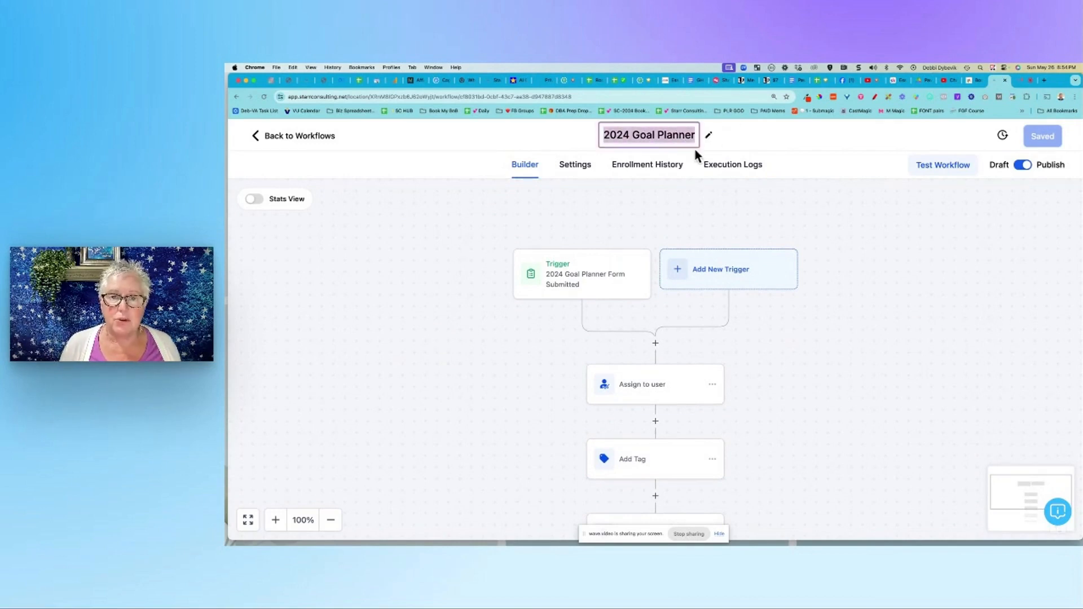
click(649, 134)
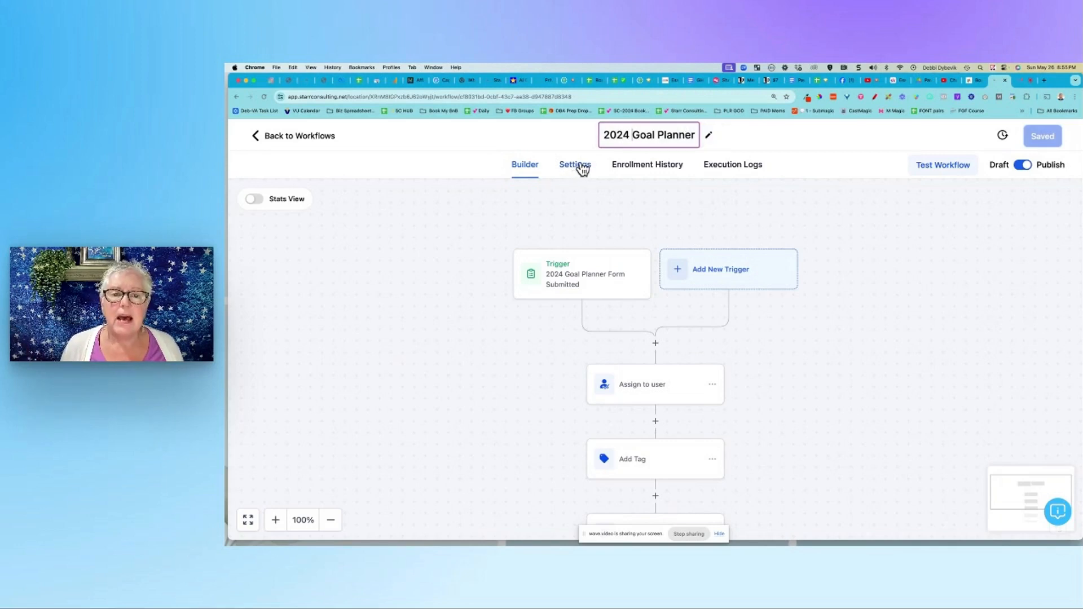
Step: Show the workflow Settings: re-entry allowed, account timezone, user sender details, mark-as-read
click(576, 165)
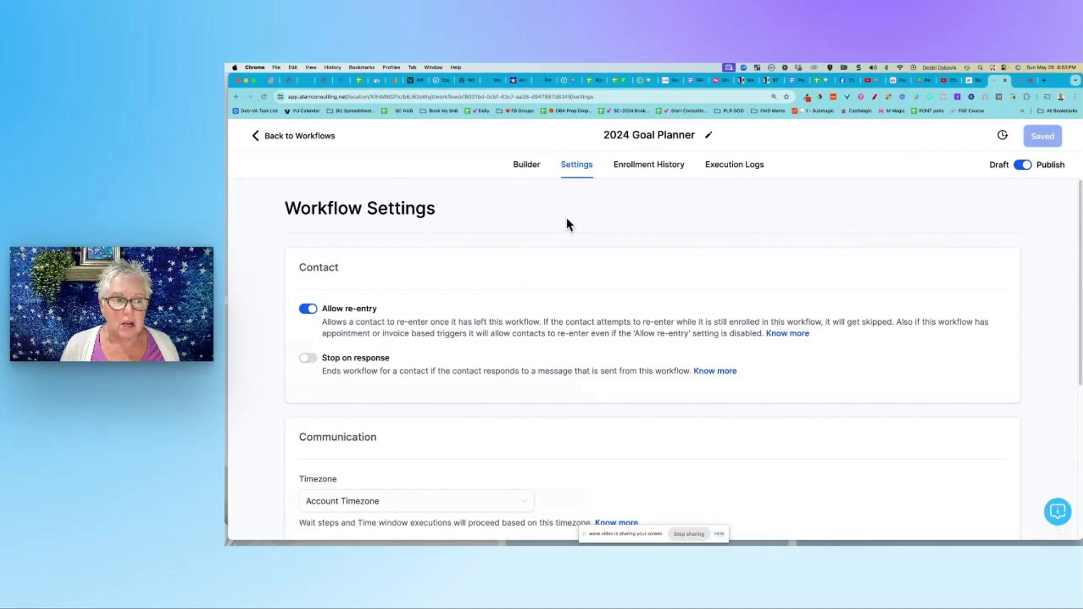
scroll(down, 3)
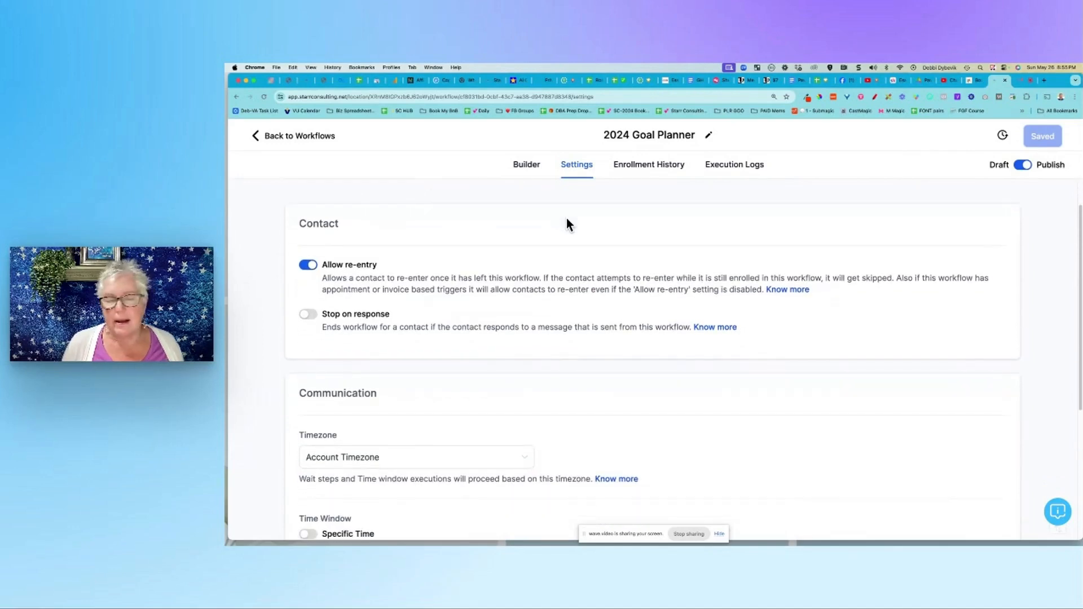
mouse_move(560, 173)
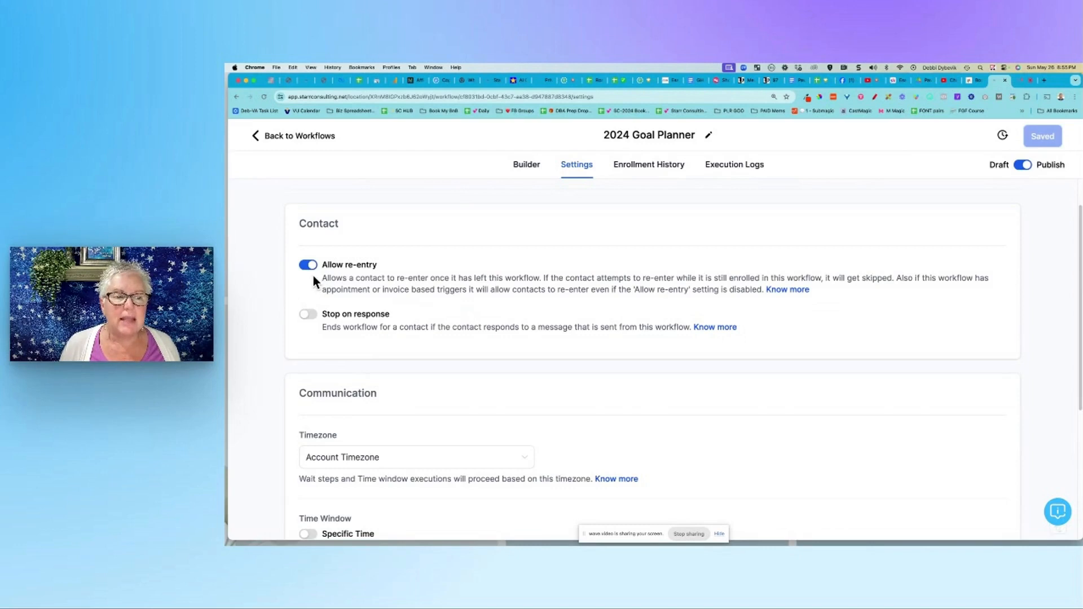
scroll(down, 3)
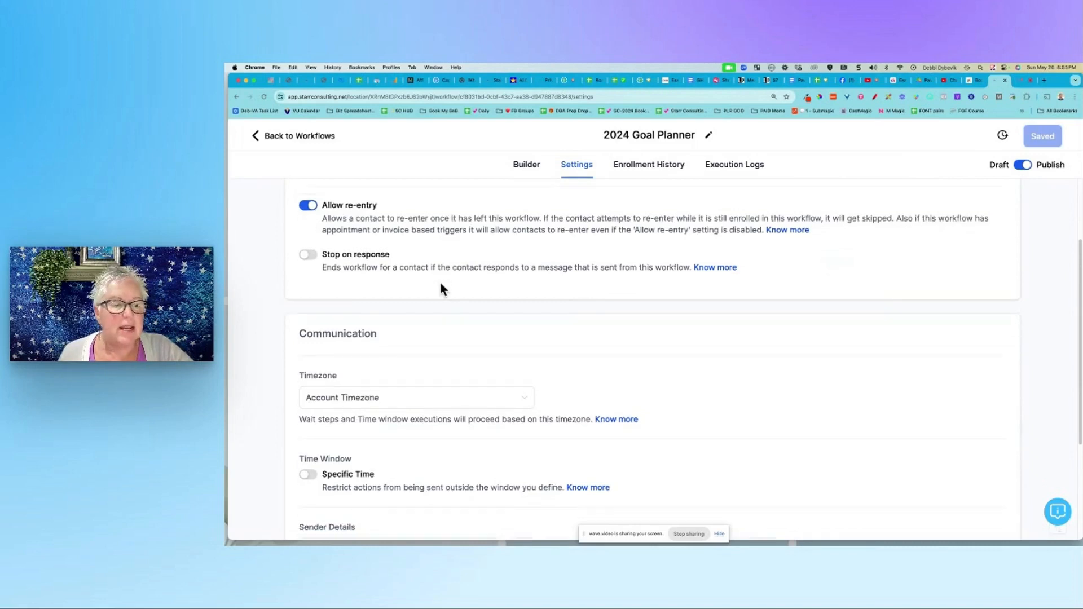
scroll(down, 3)
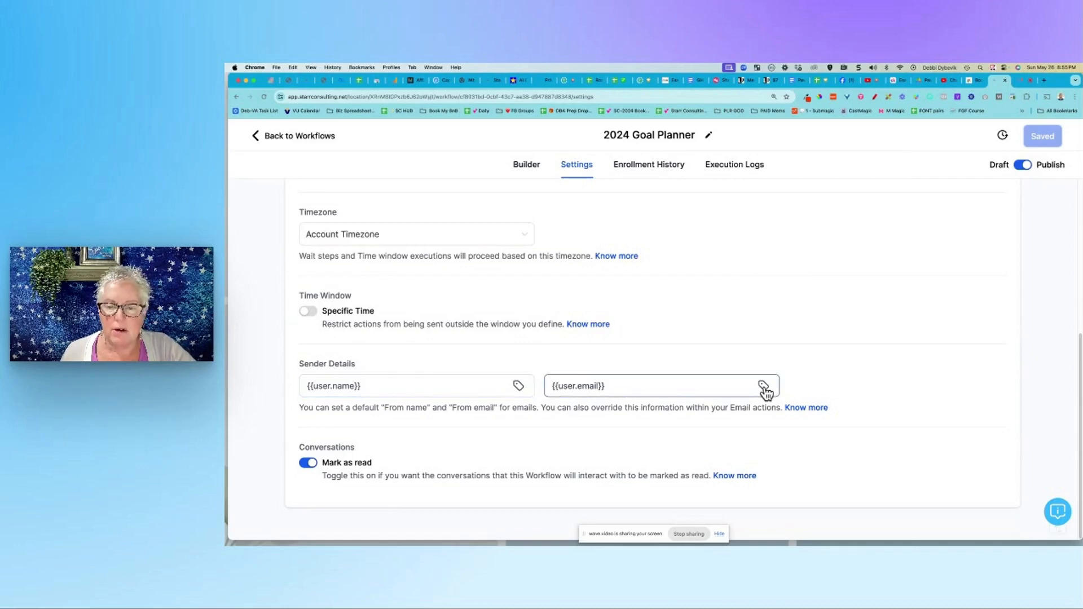
Step: Insert a User > email merge field into From email, then remove the duplicate leaving {{user.email}}
click(763, 386)
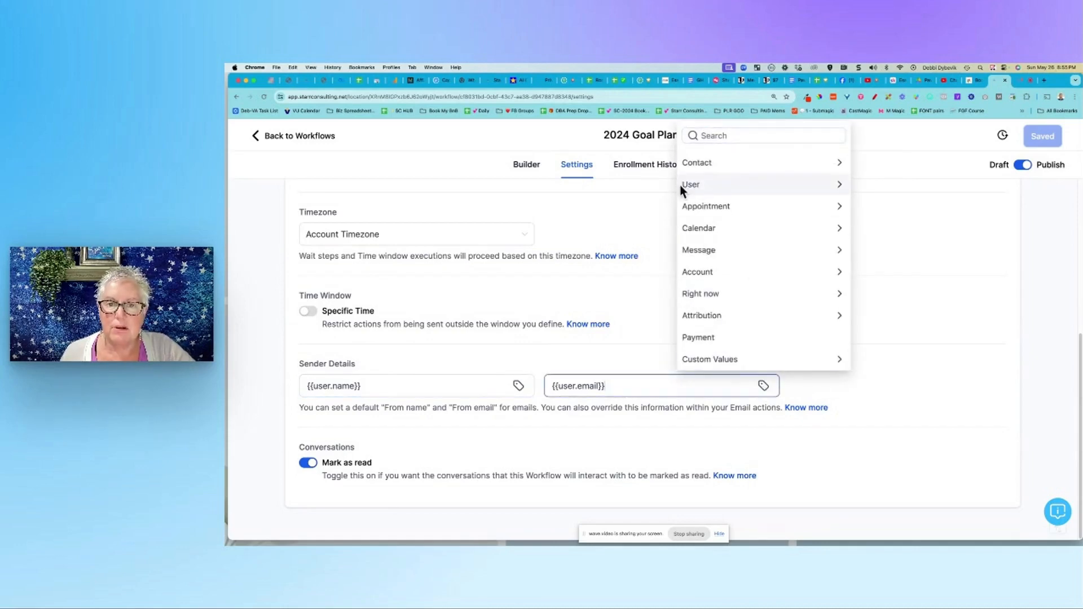
click(691, 184)
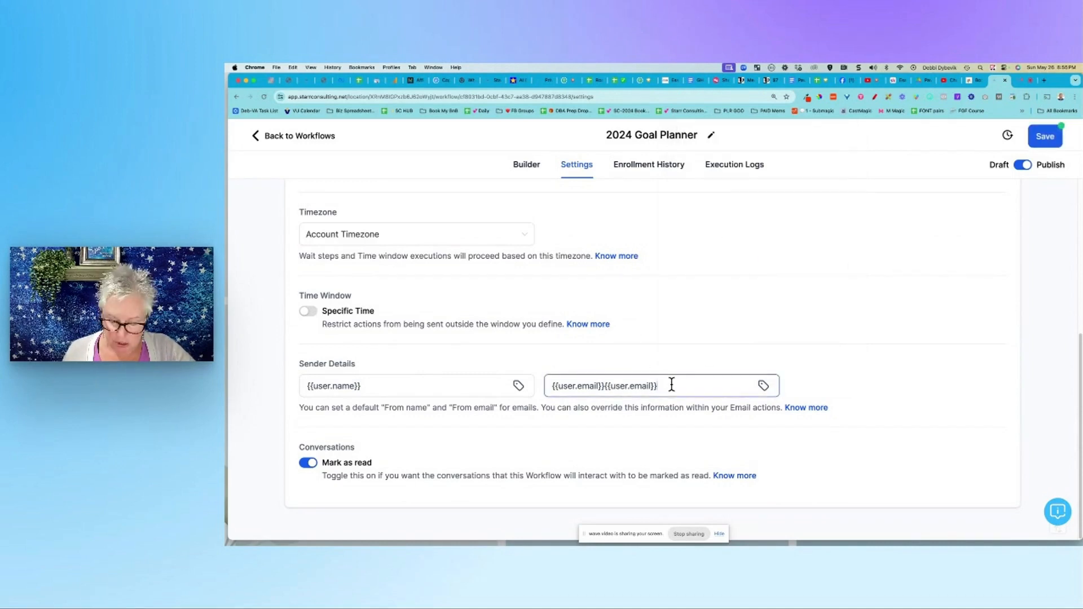
key(Backspace)
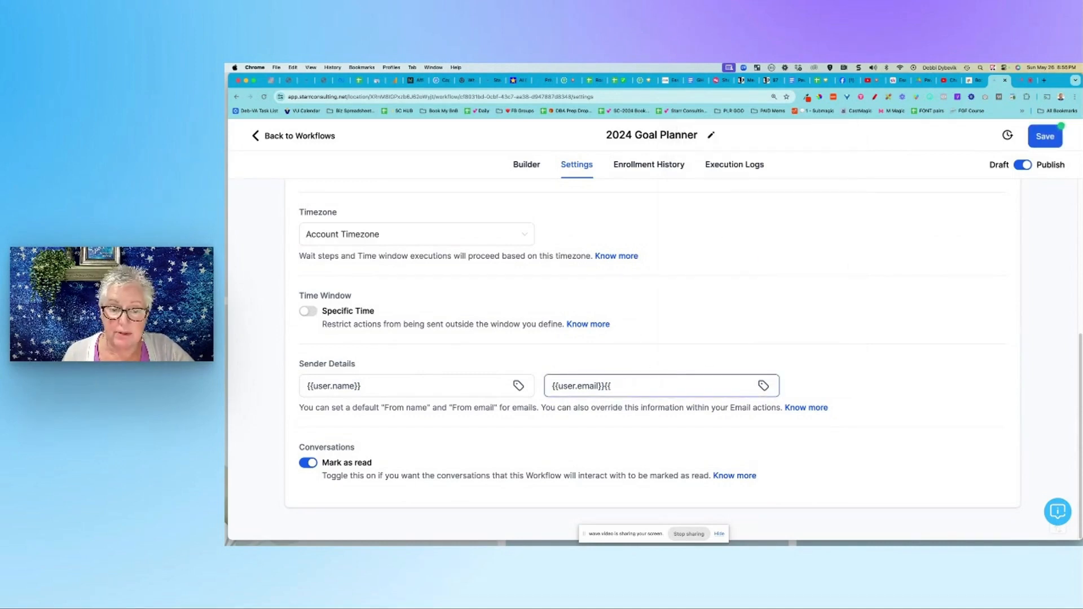
key(Backspace)
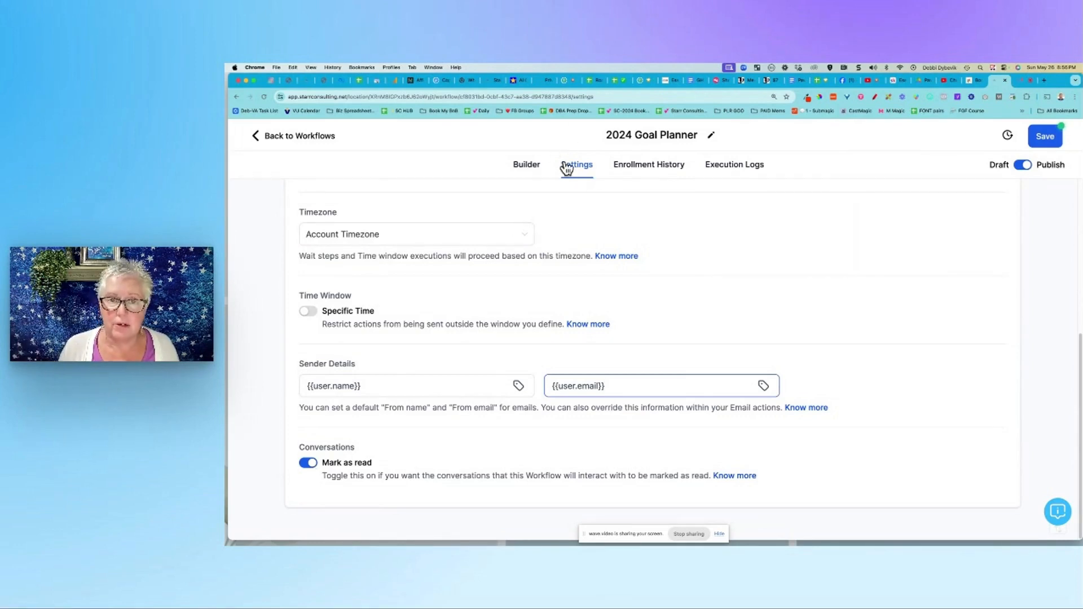
Step: Switch back to the Builder view showing the trigger, assign, tag and 5-minute wait steps
click(525, 164)
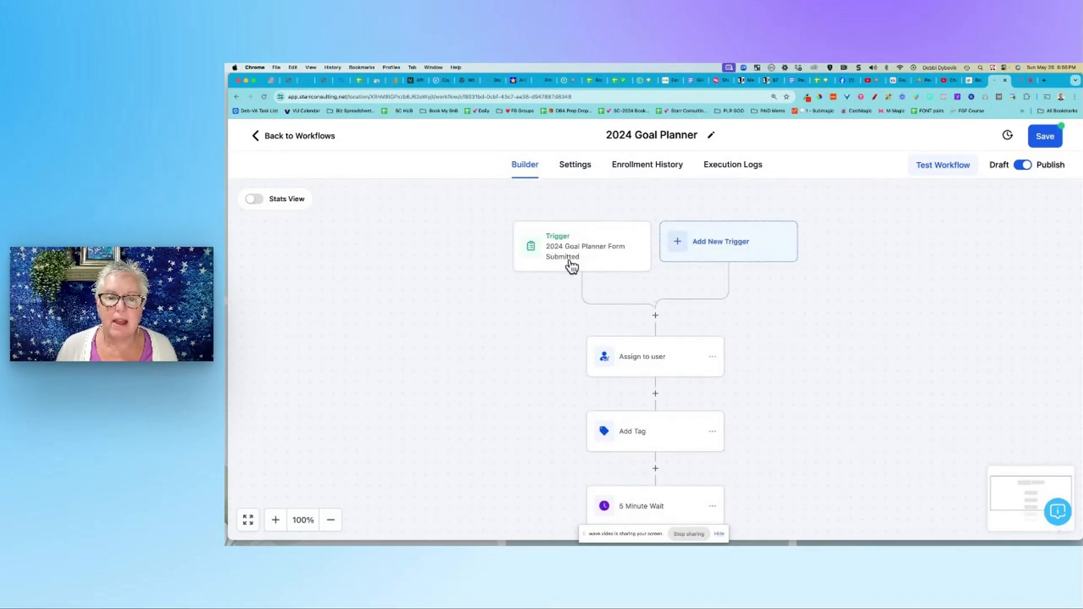
mouse_move(599, 263)
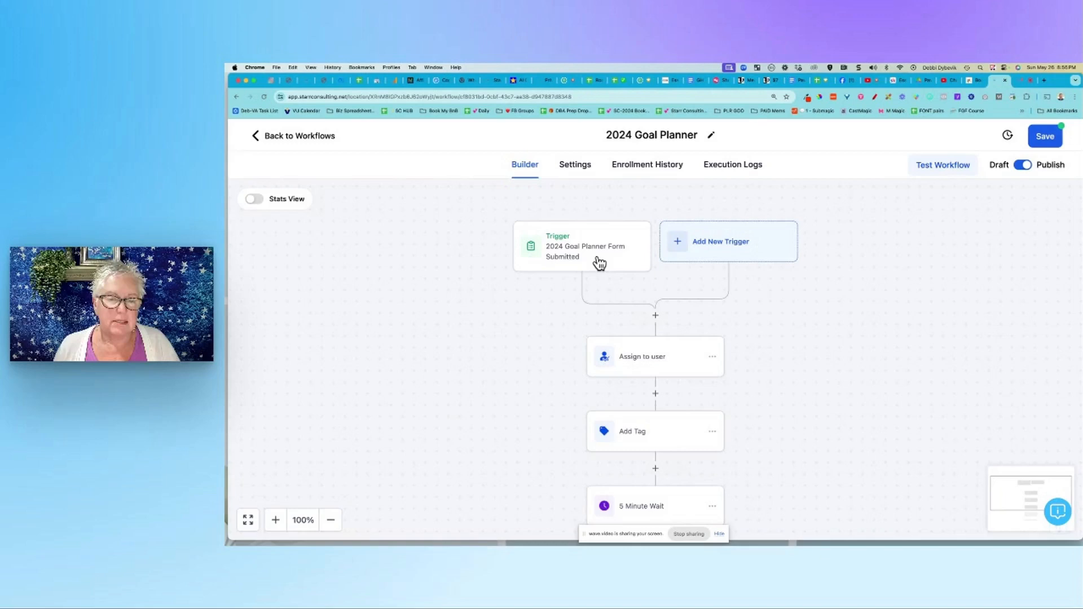
click(582, 246)
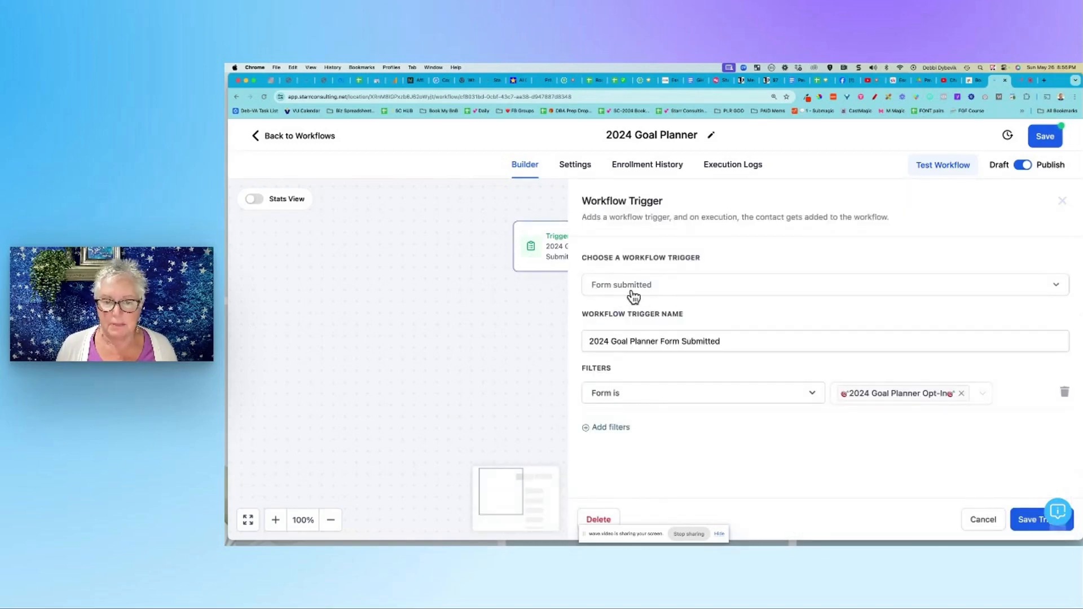
click(653, 341)
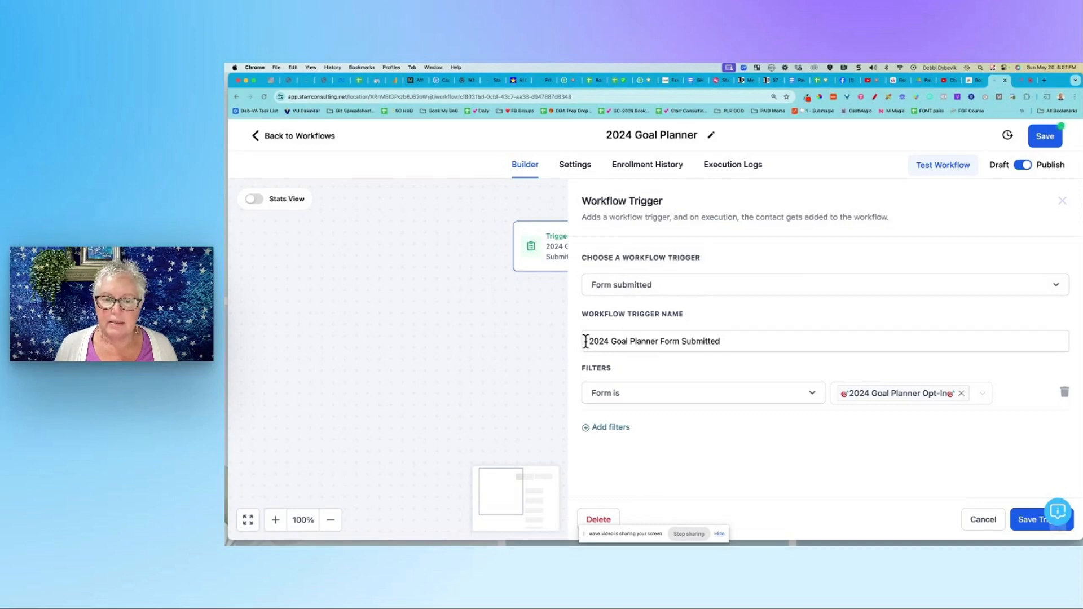
triple_click(653, 340)
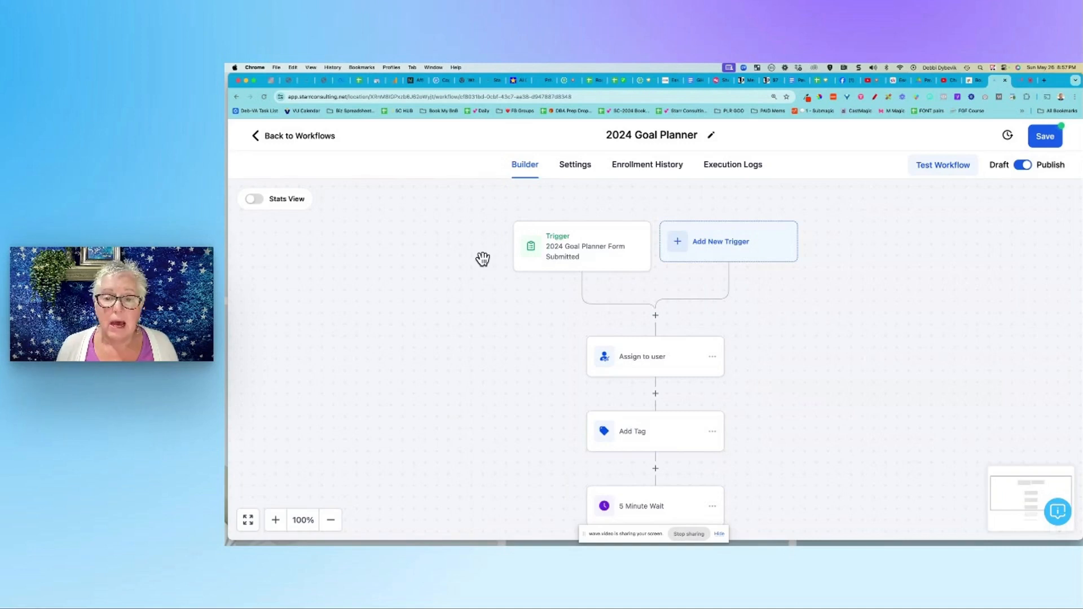
click(720, 242)
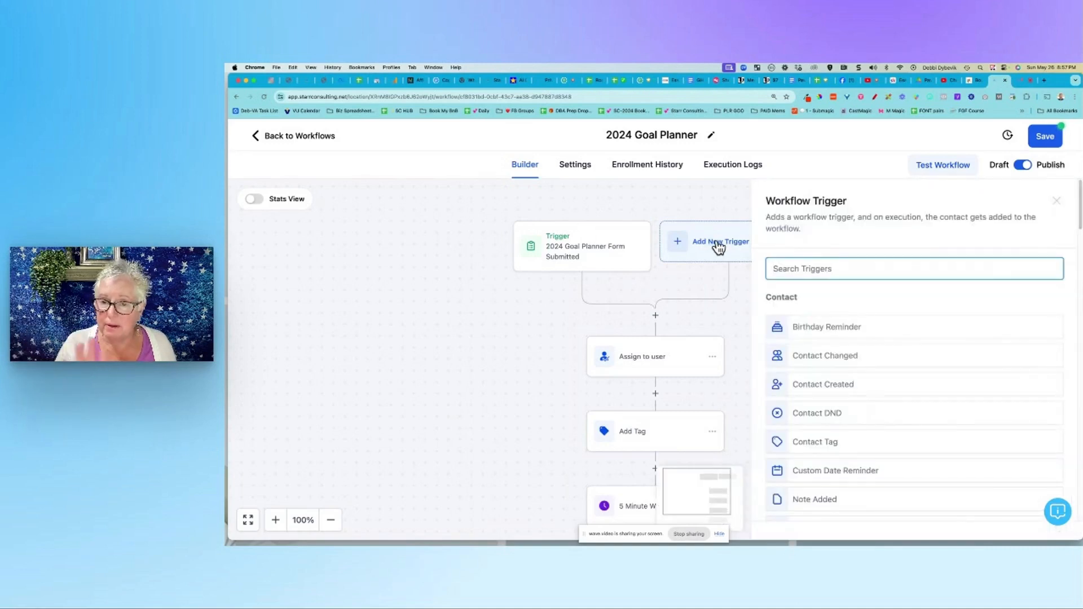
click(912, 268)
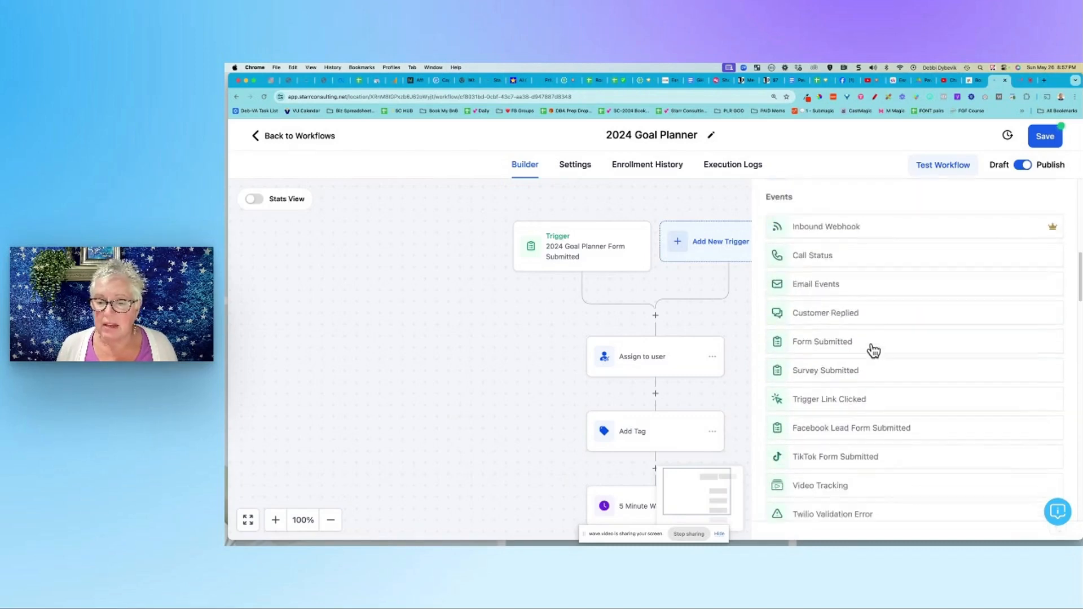
scroll(down, 3)
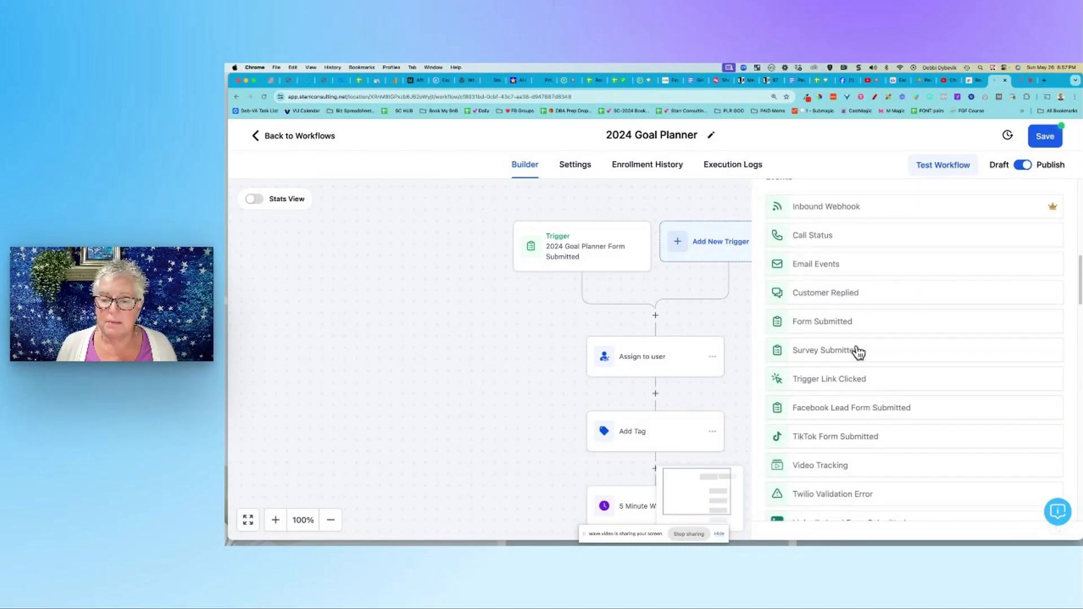
scroll(down, 3)
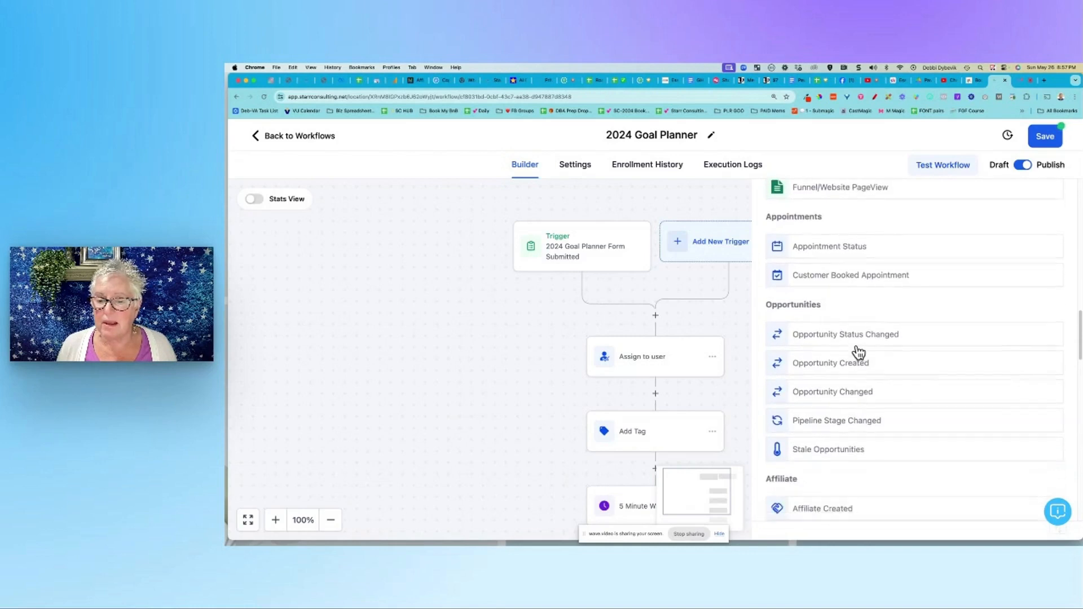
scroll(down, 3)
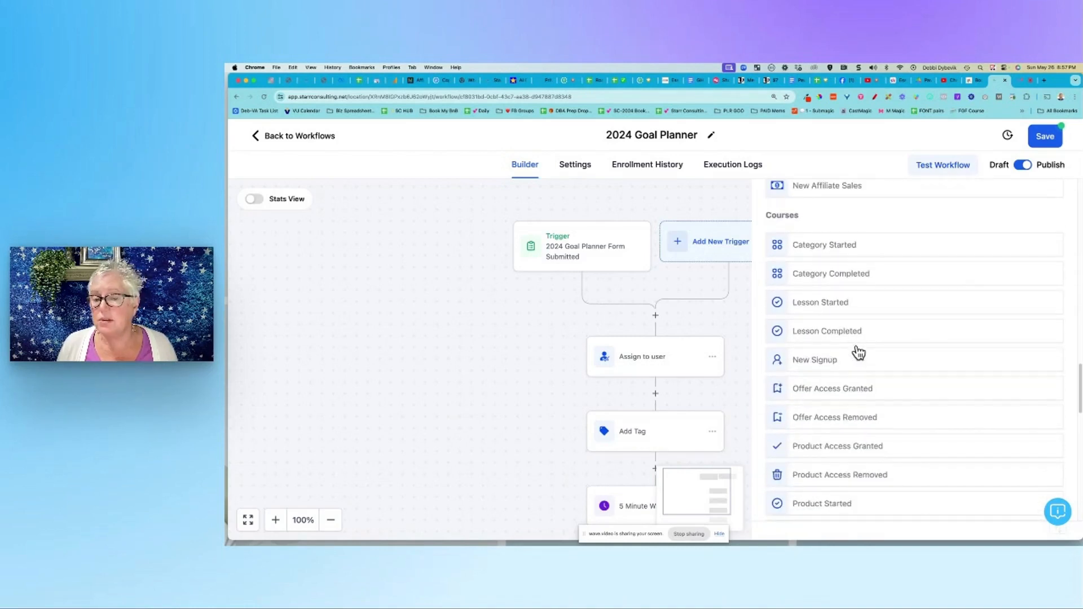
scroll(down, 3)
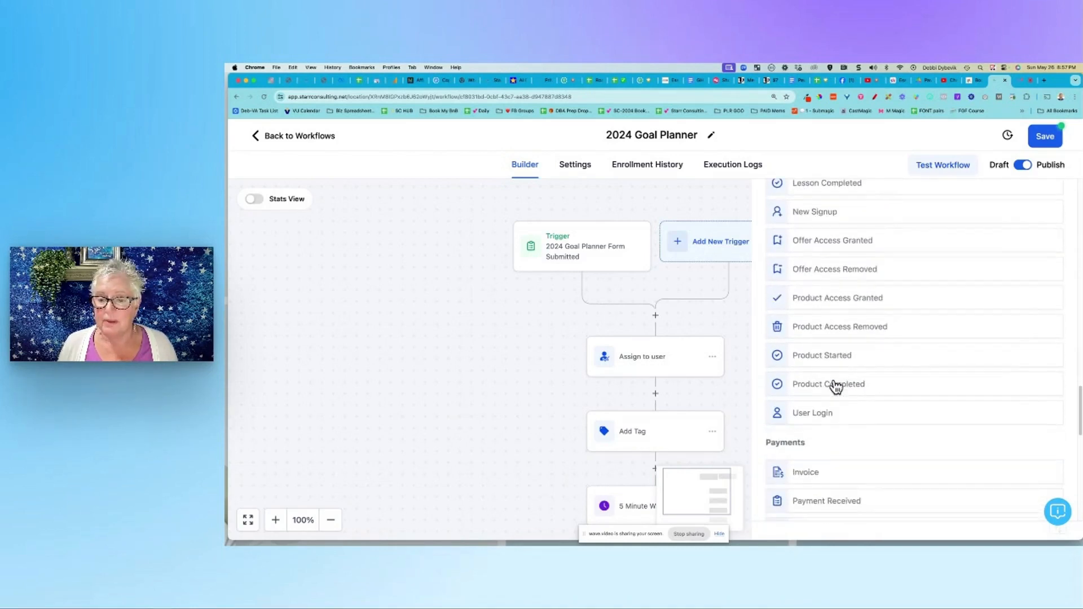
scroll(down, 3)
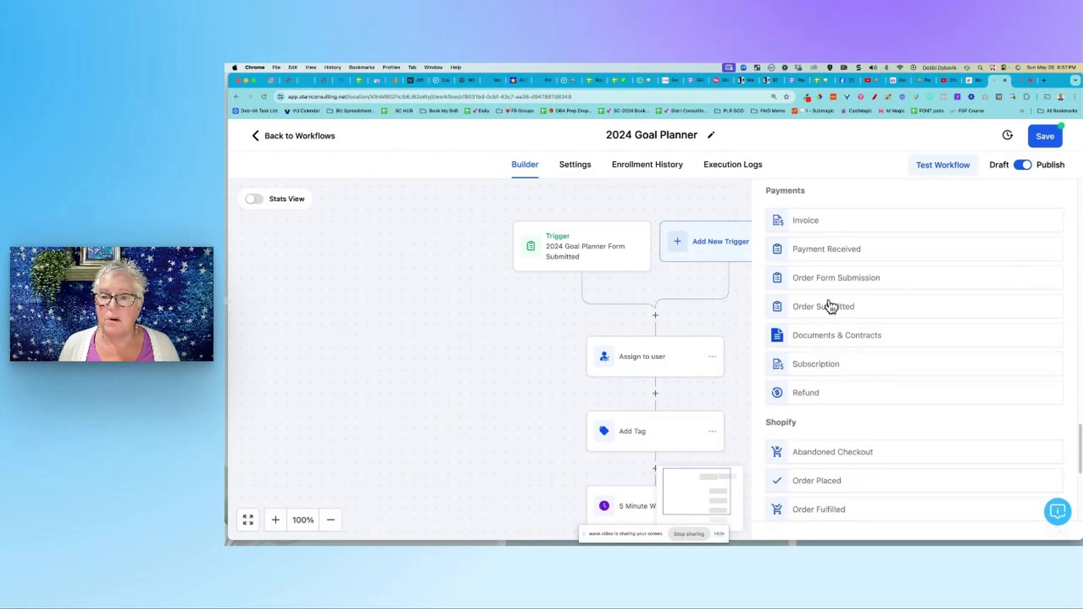
mouse_move(362, 327)
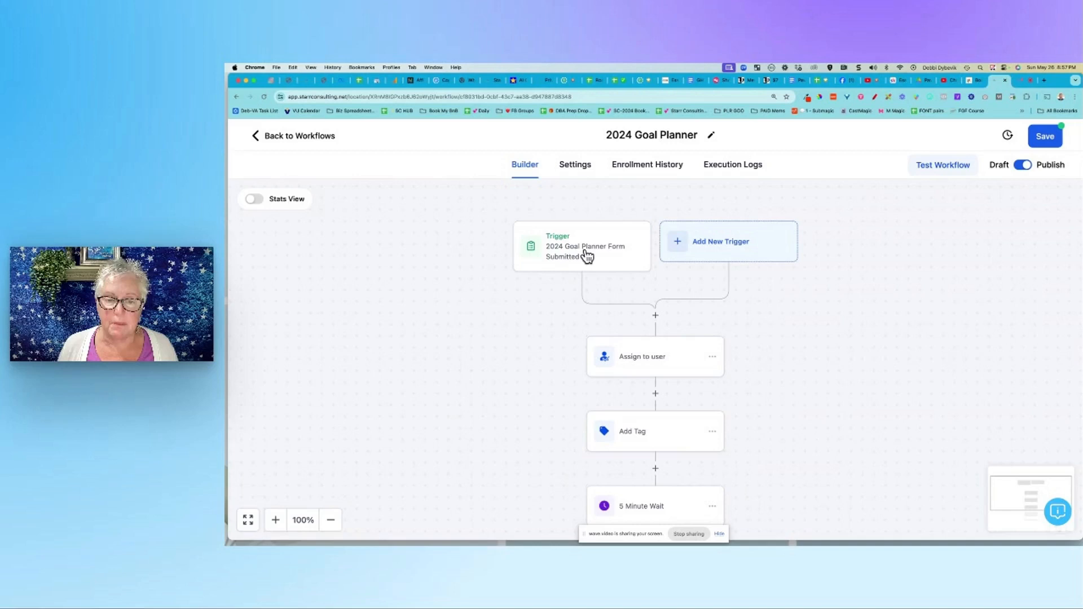
mouse_move(573, 383)
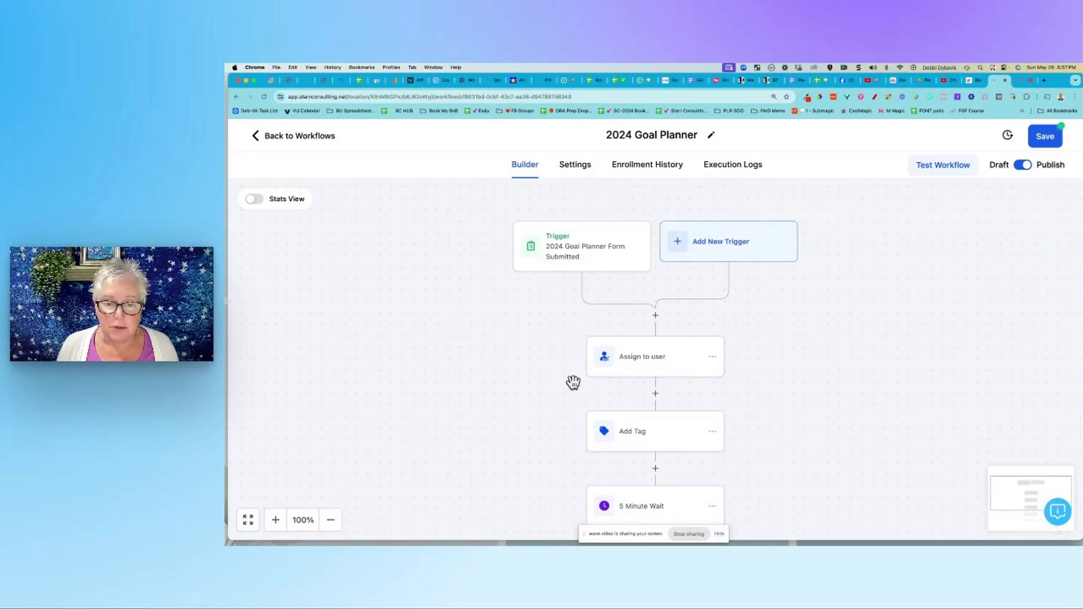
click(642, 356)
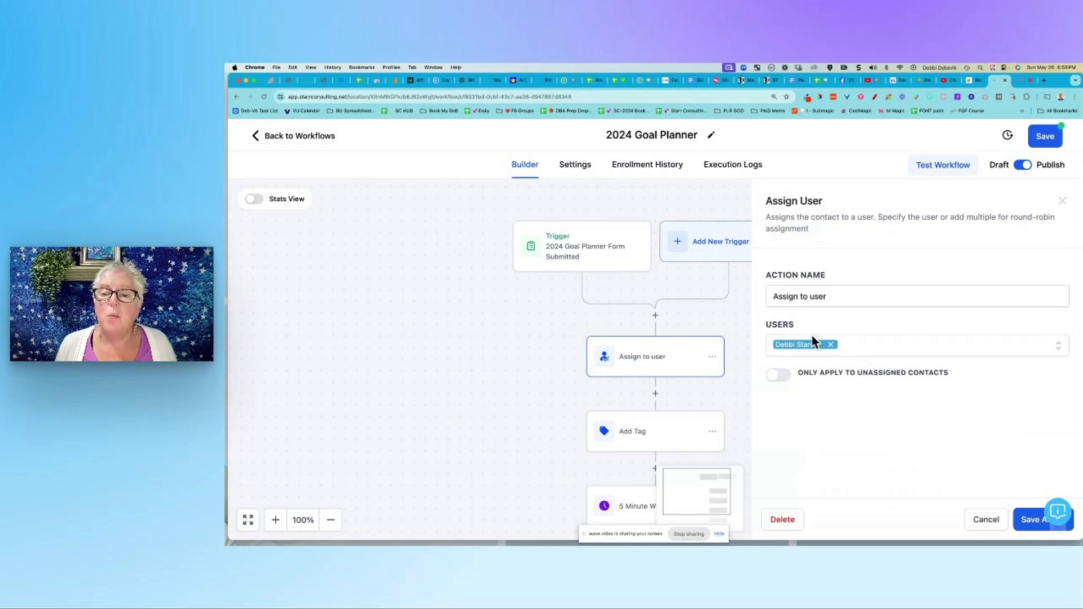
click(1043, 519)
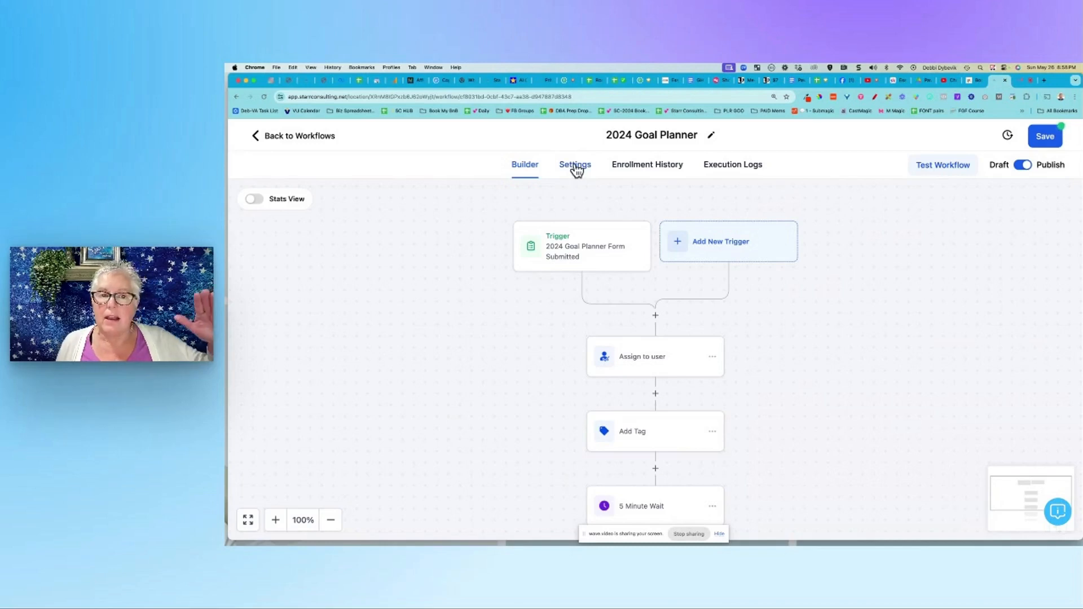
click(576, 165)
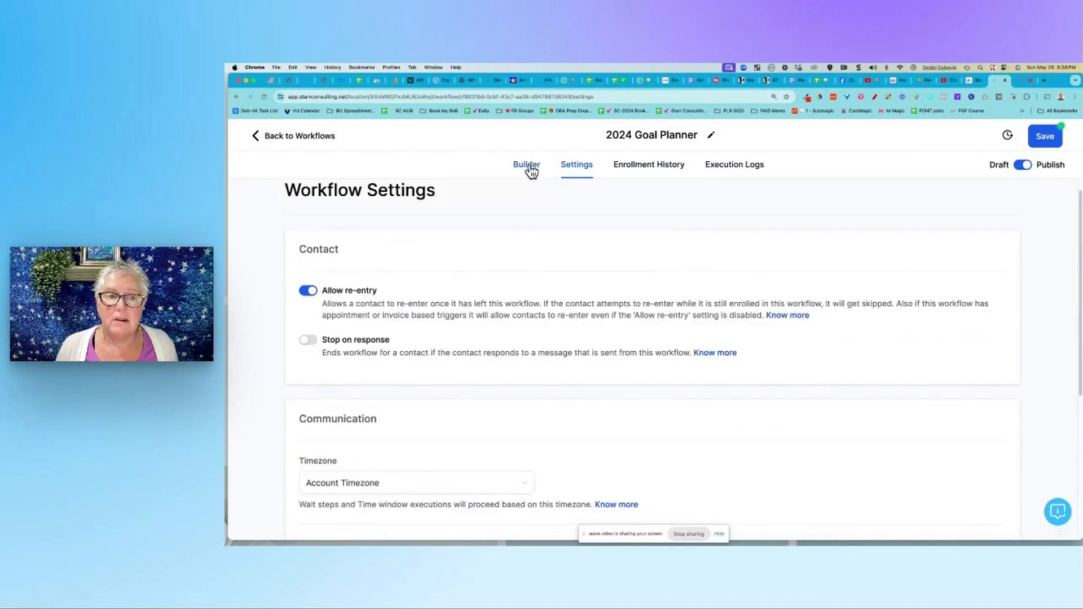
click(526, 165)
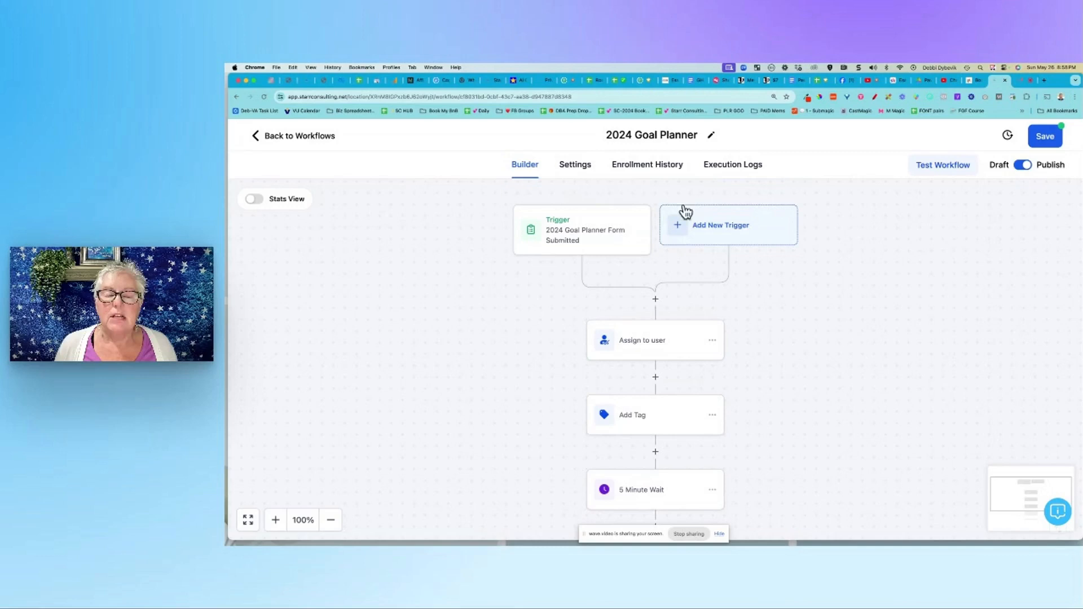
mouse_move(615, 251)
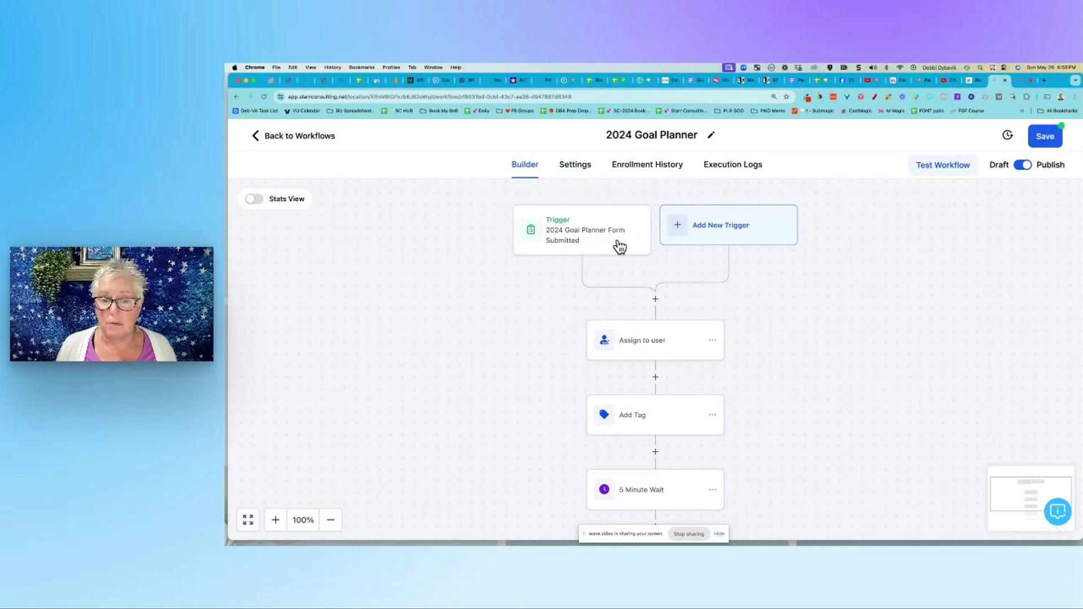
Step: Confirm the Add Tag step applies '2024 goal planner opt-in' and save the action
scroll(down, 3)
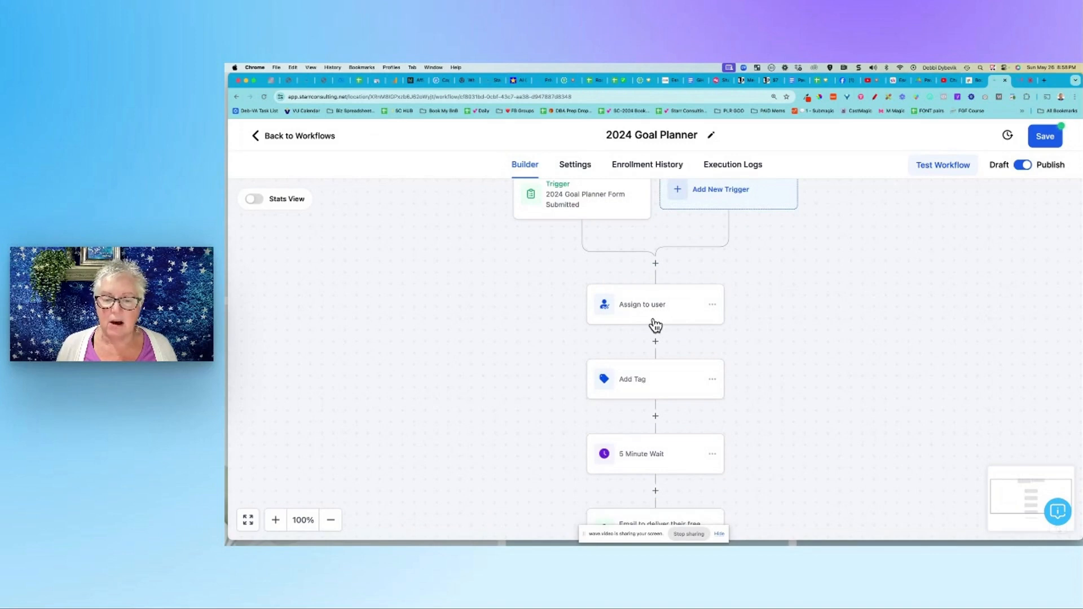
click(654, 380)
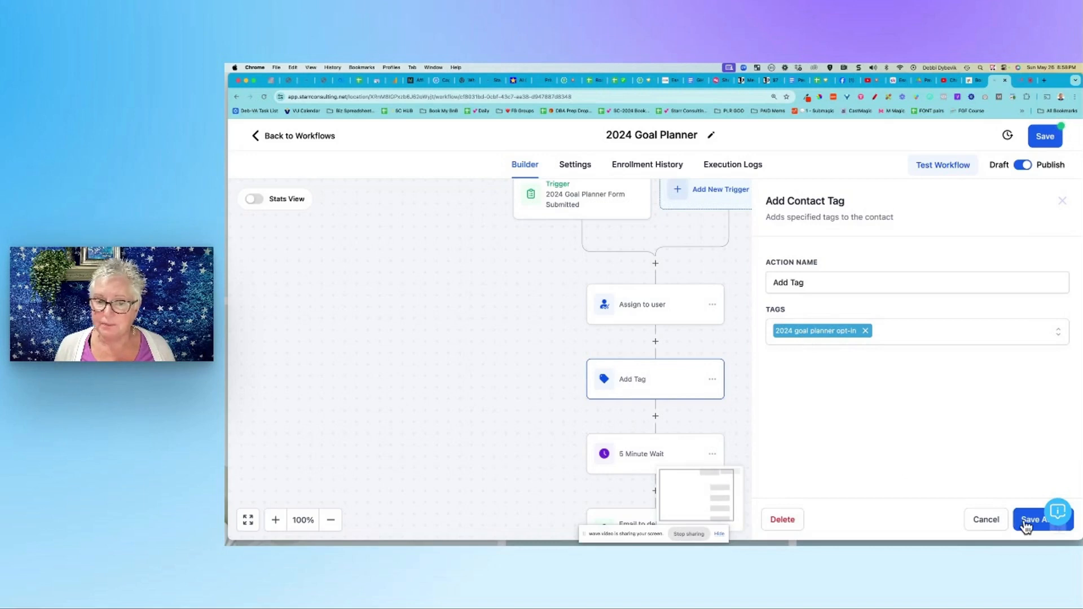
click(1034, 519)
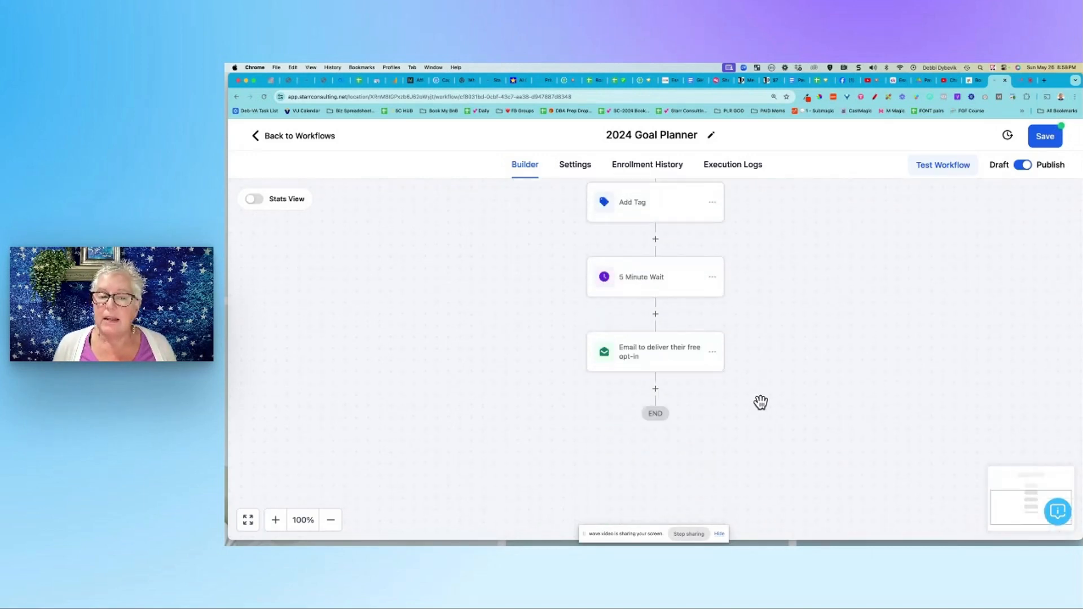
mouse_move(665, 289)
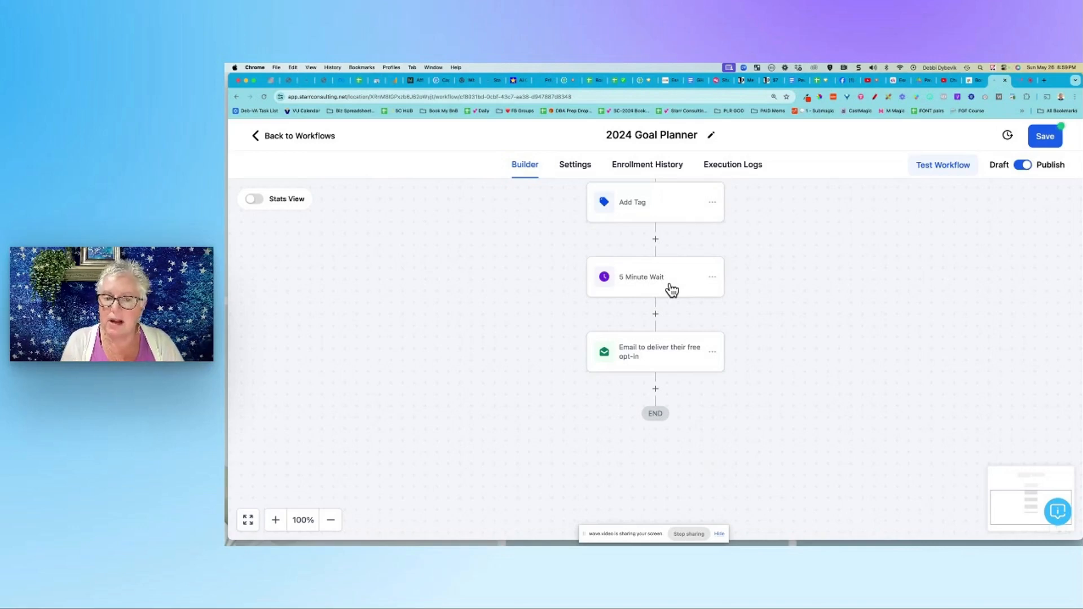
mouse_move(654, 354)
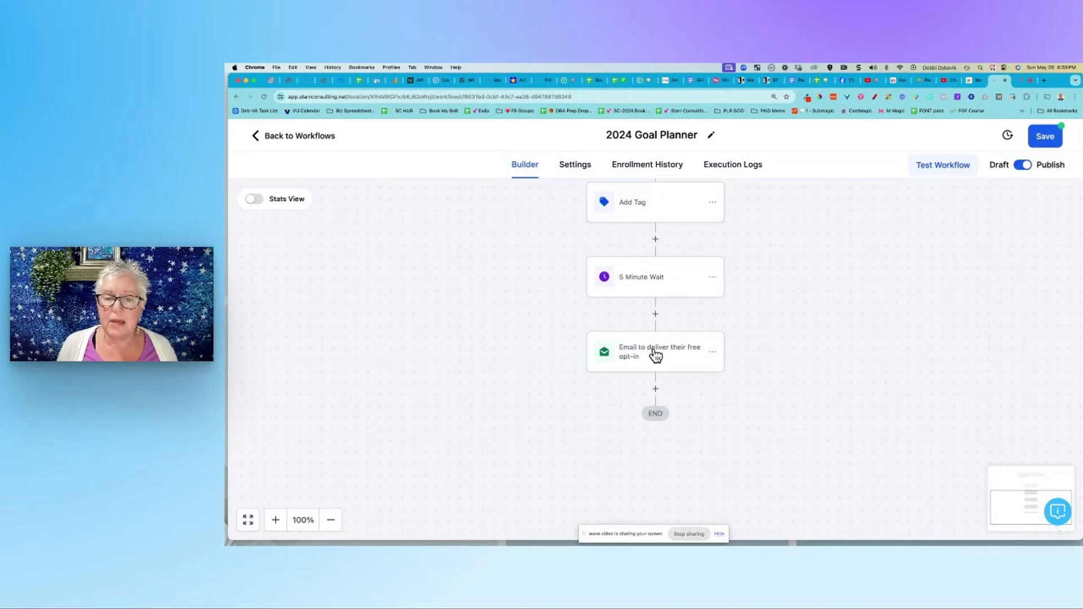
Step: Open the 'Email to deliver their free opt-in' step, subject 'Your 2024 Goal Planner Is Inside'
click(655, 351)
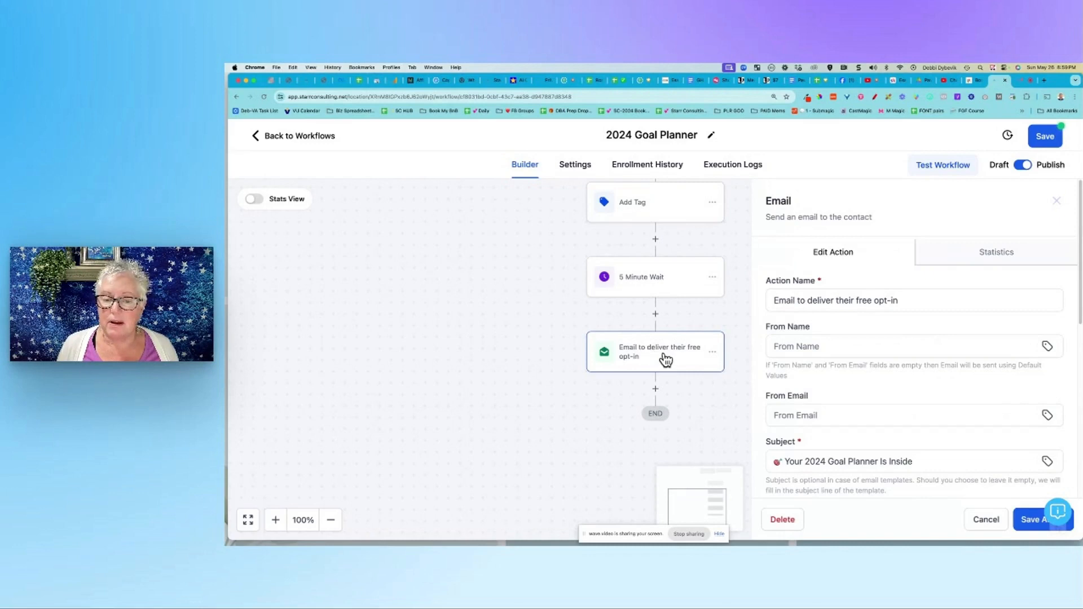
mouse_move(846, 240)
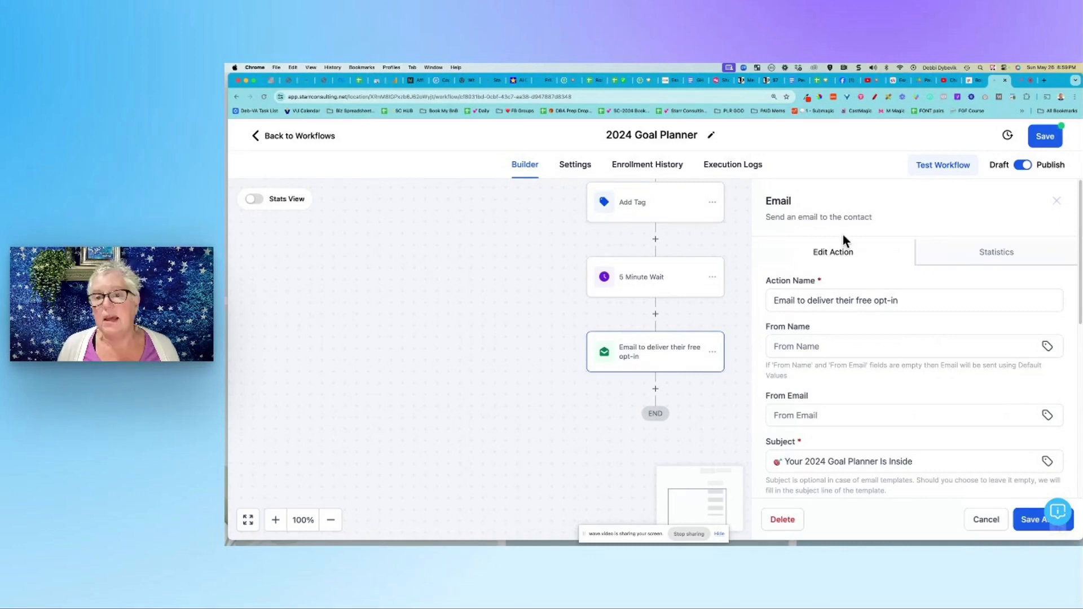
Step: Review the delivery email's From Name, sender and Subject fields
scroll(down, 3)
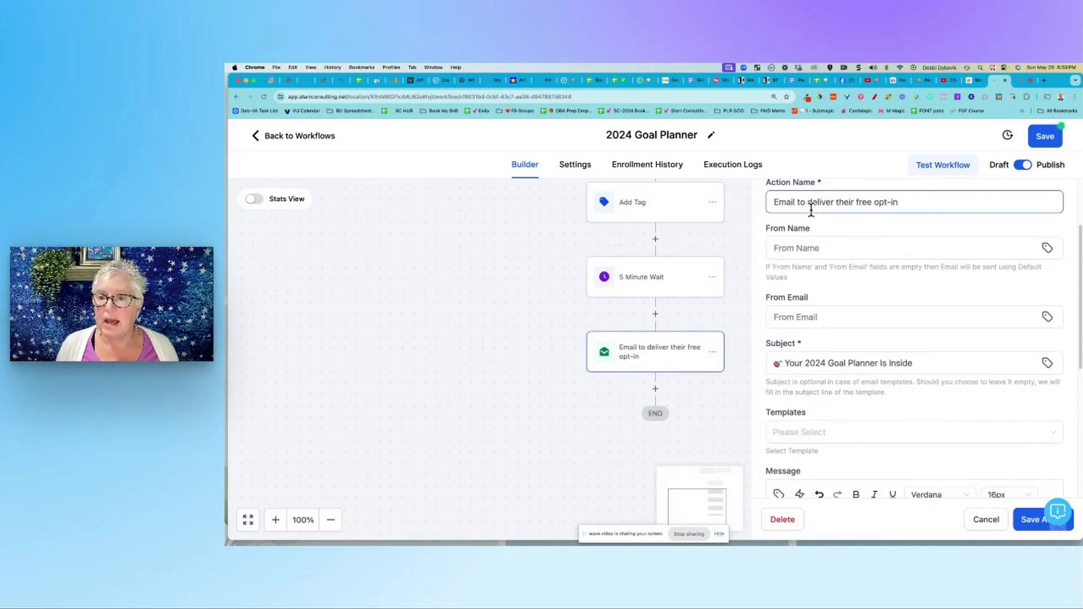
click(925, 202)
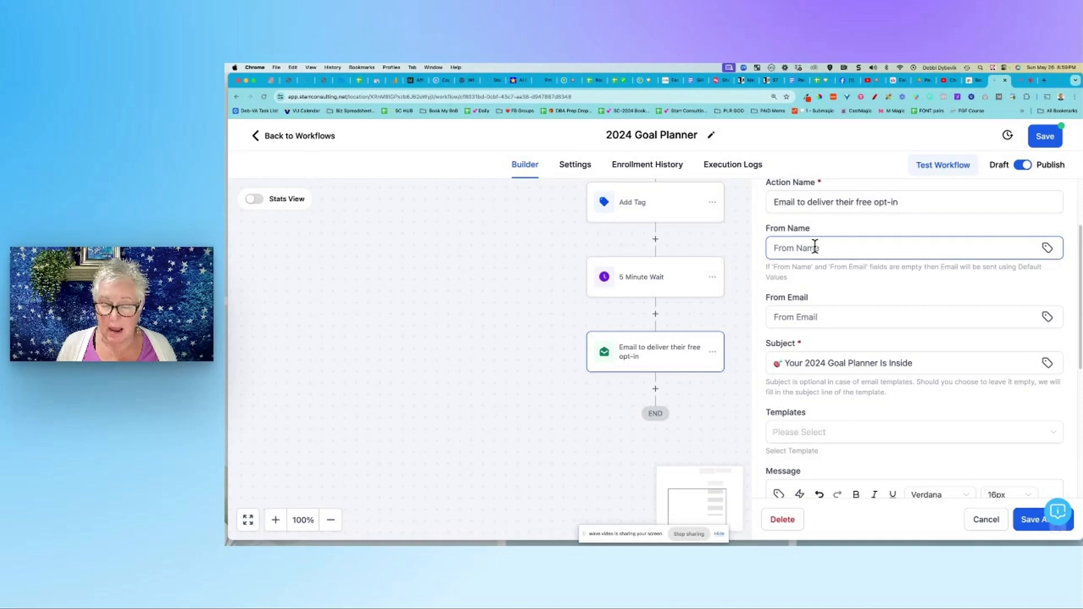
mouse_move(1048, 248)
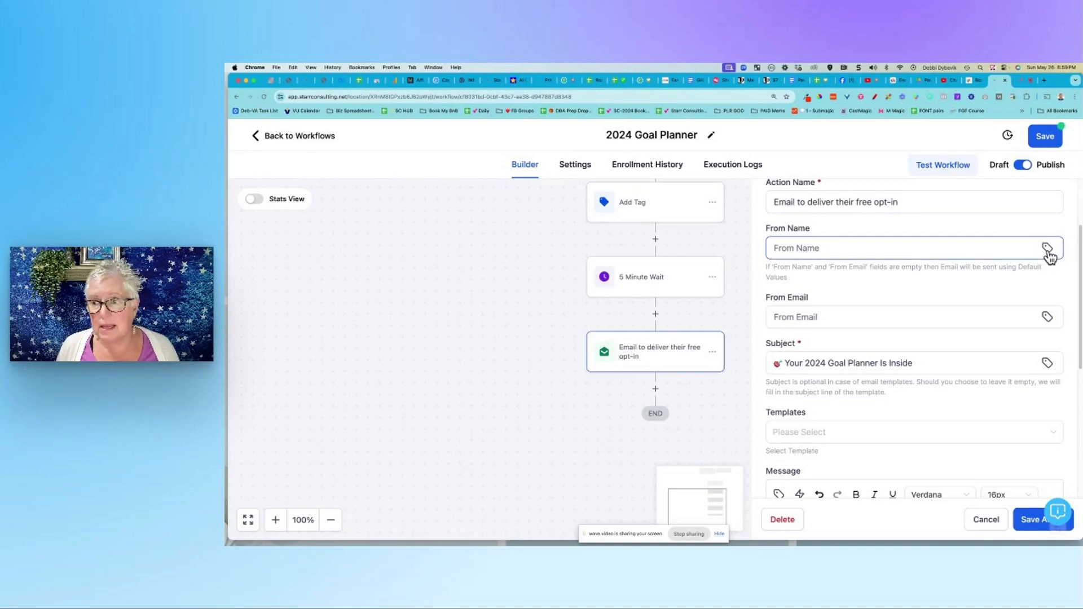
click(1047, 249)
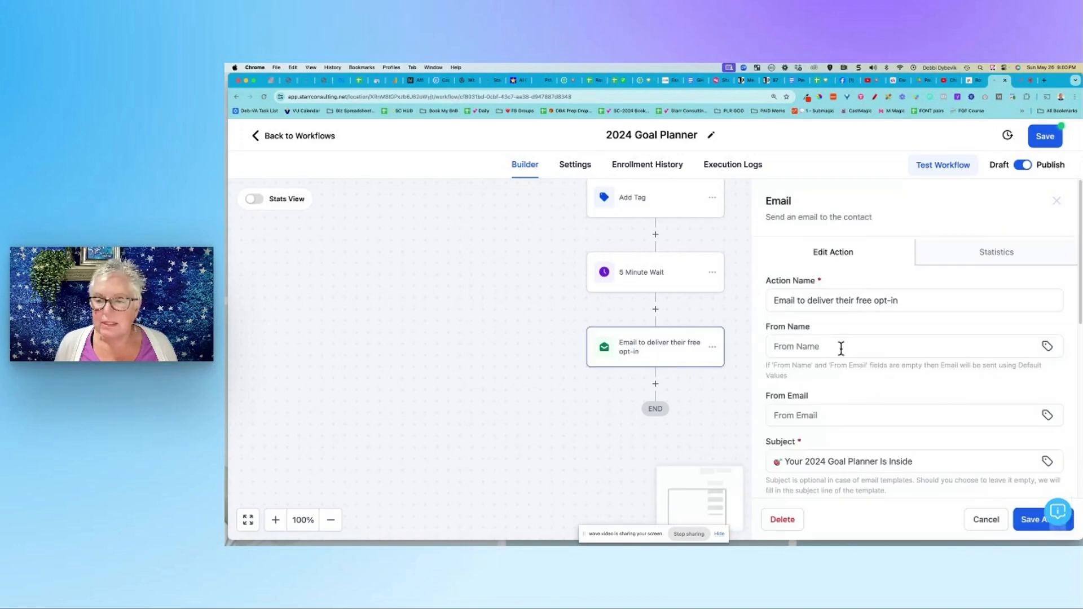
scroll(down, 3)
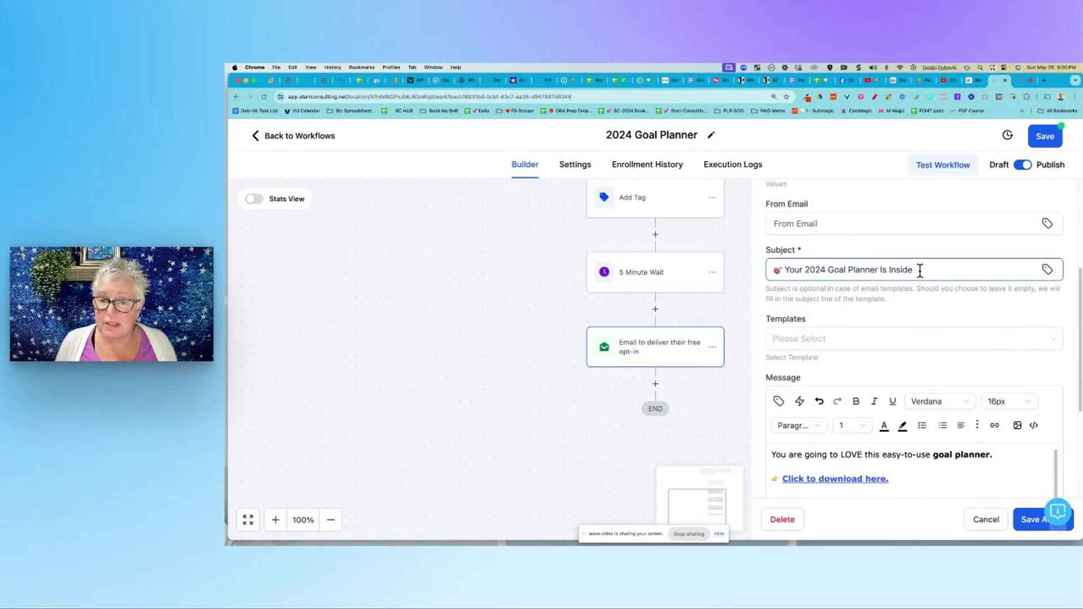
Step: Scroll the message body to the signature merge field, then return to the zoomed-in canvas
scroll(down, 3)
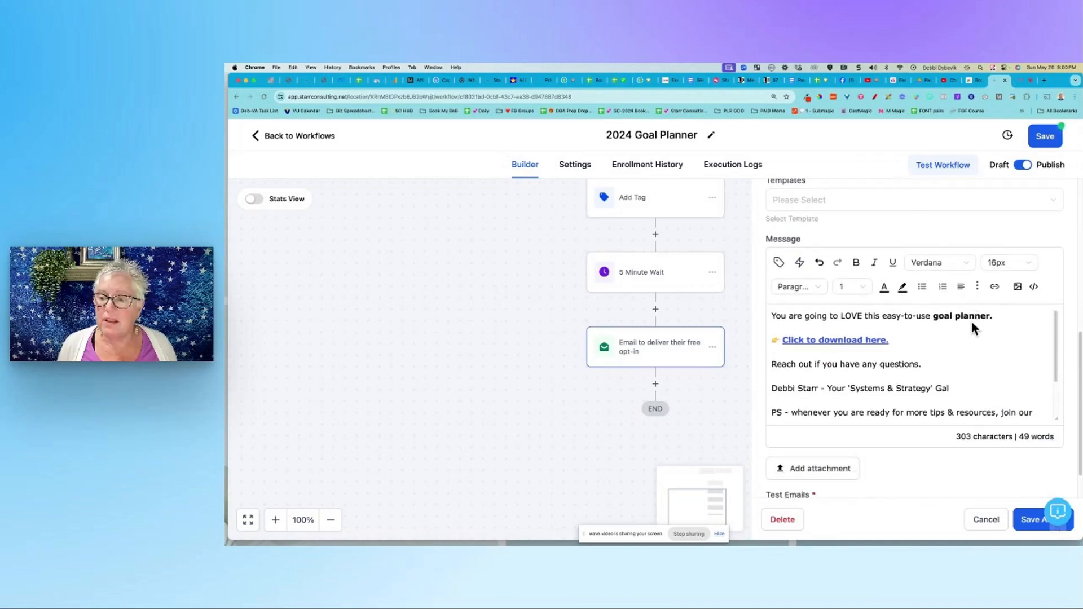
scroll(down, 3)
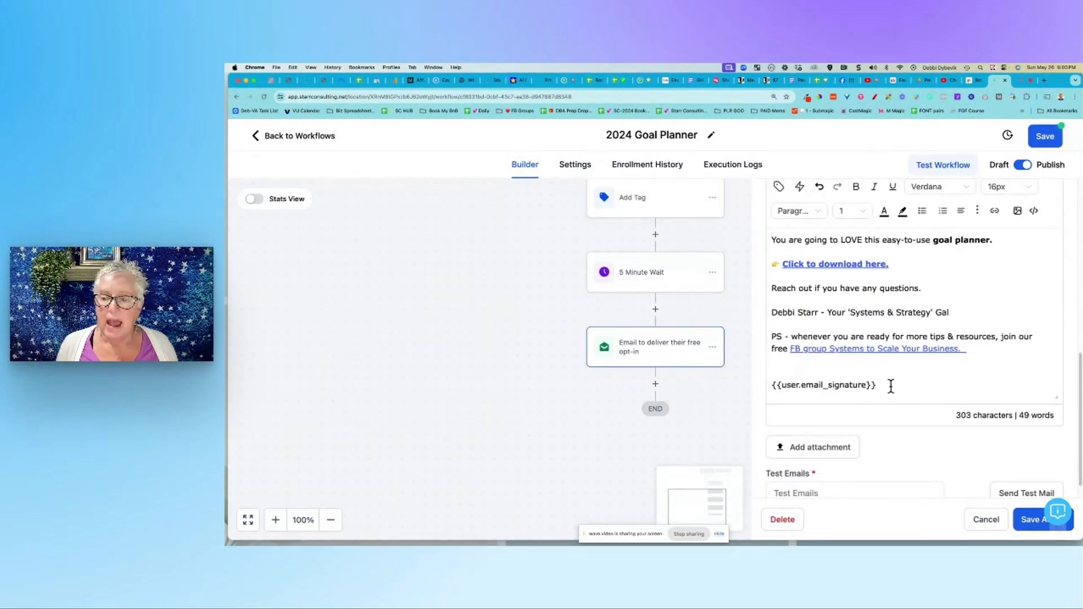
double_click(824, 385)
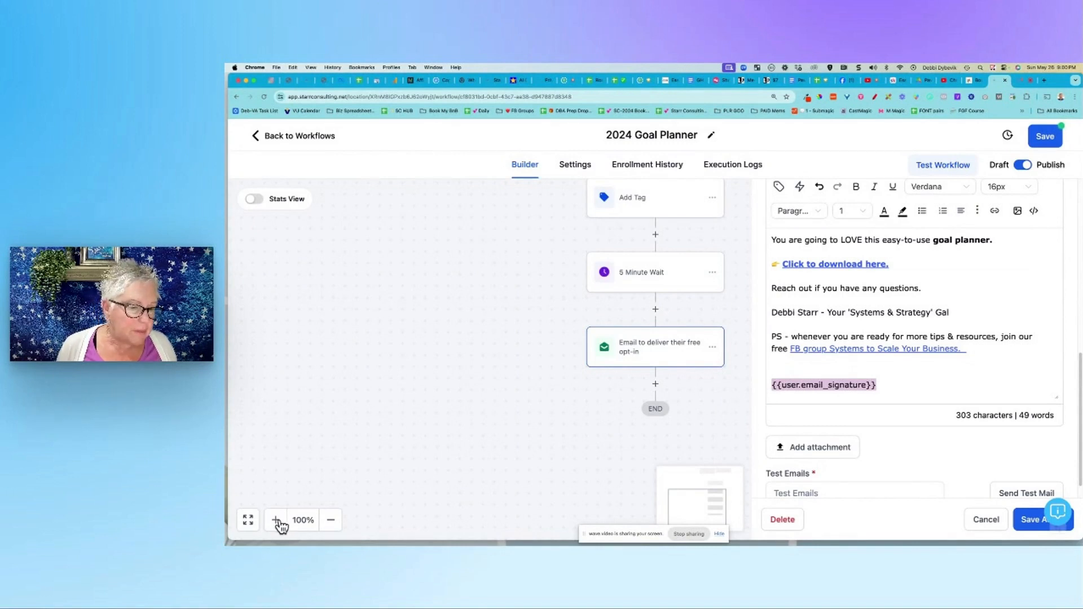
click(275, 519)
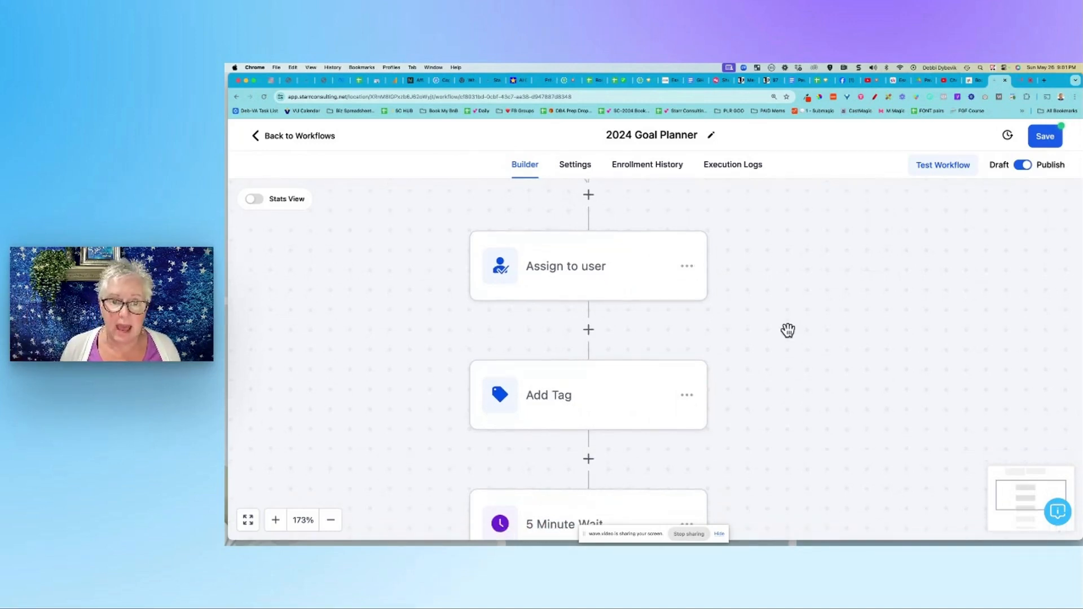
scroll(down, 3)
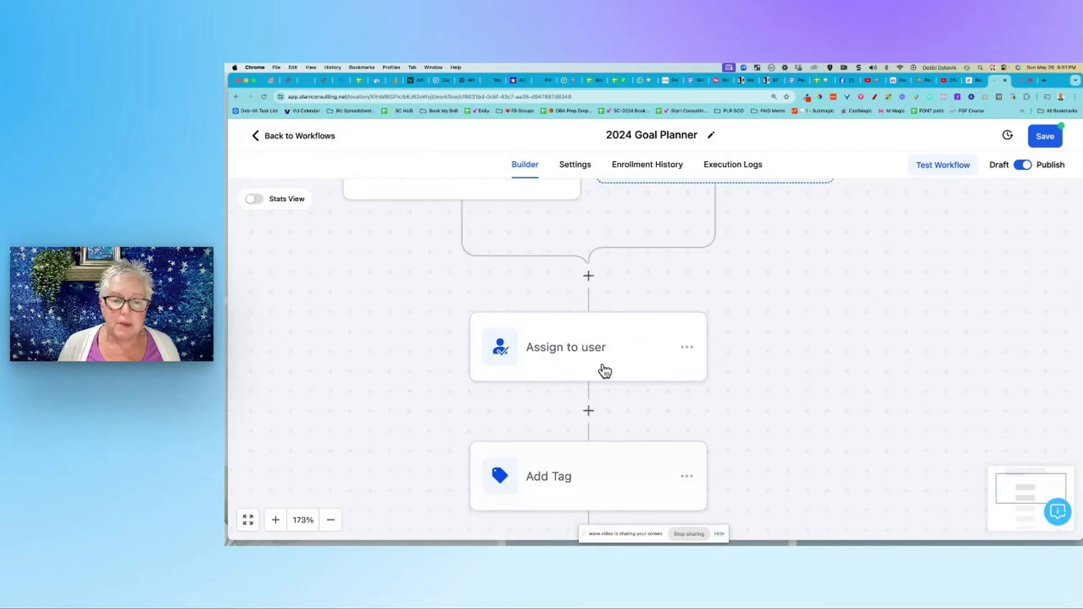
scroll(down, 3)
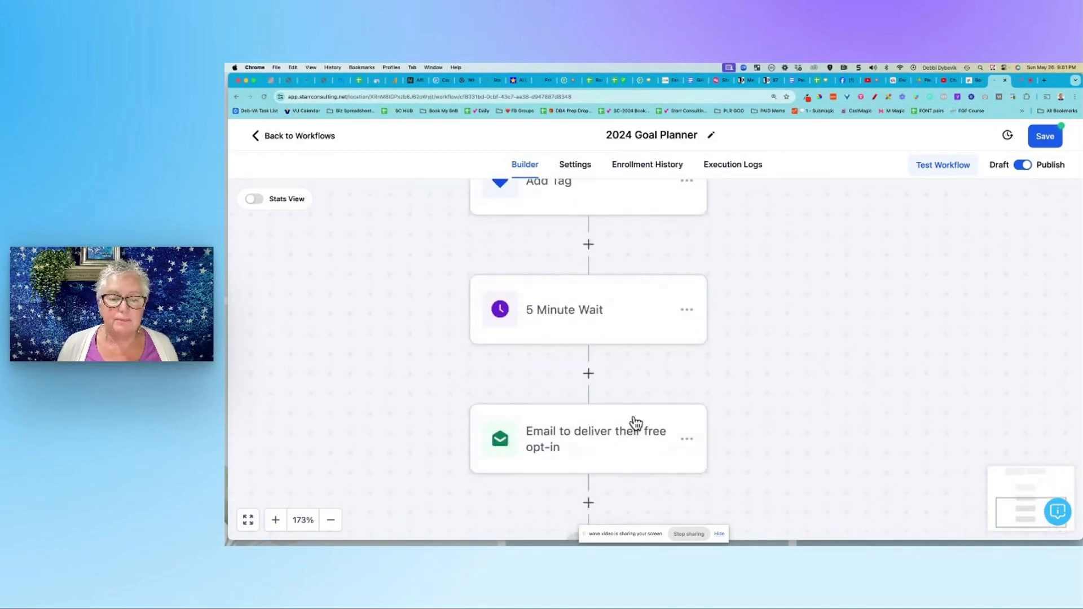
scroll(down, 3)
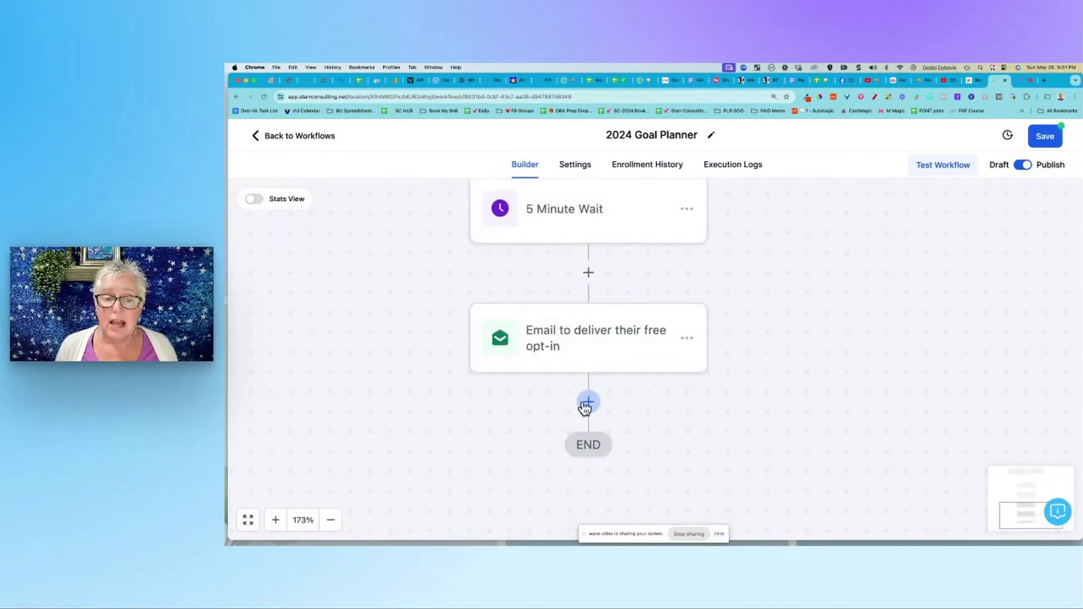
Step: Add a Wait step named '1 Day Wait' with a one-day delay after the delivery email
click(587, 403)
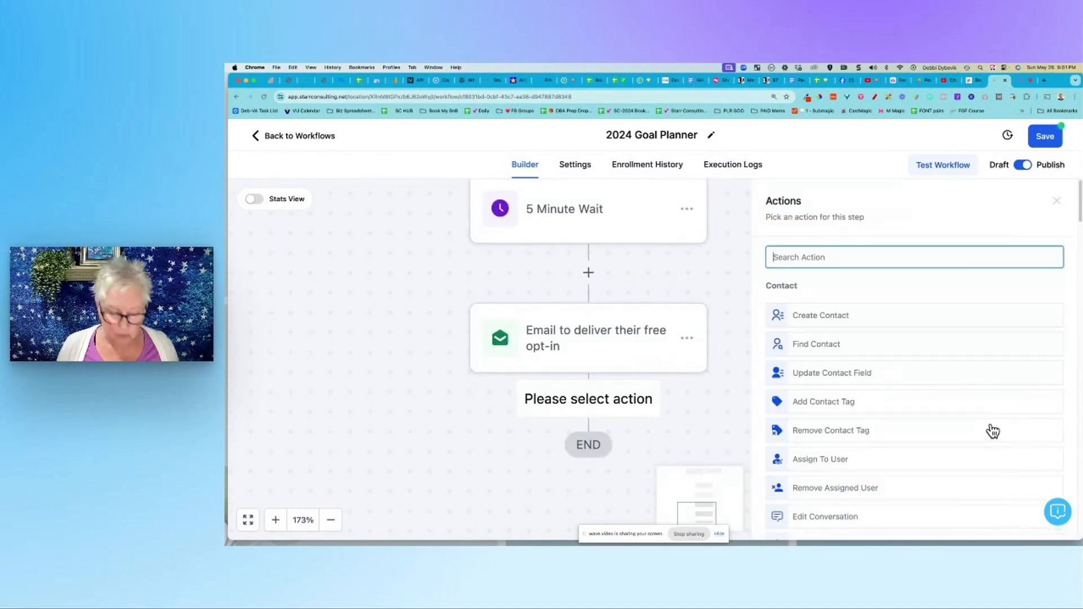
text(w)
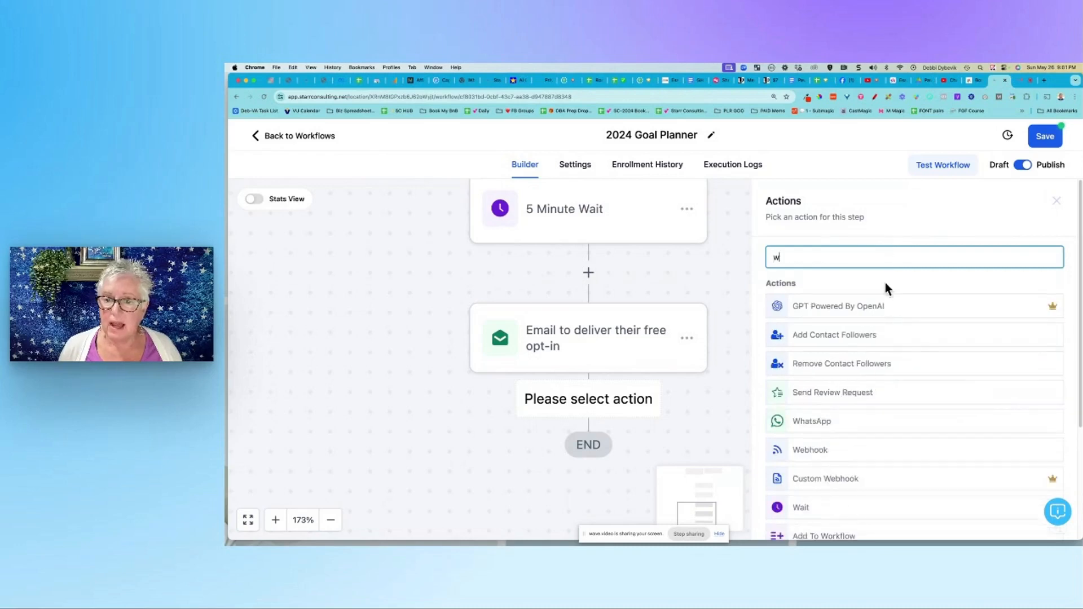
click(801, 508)
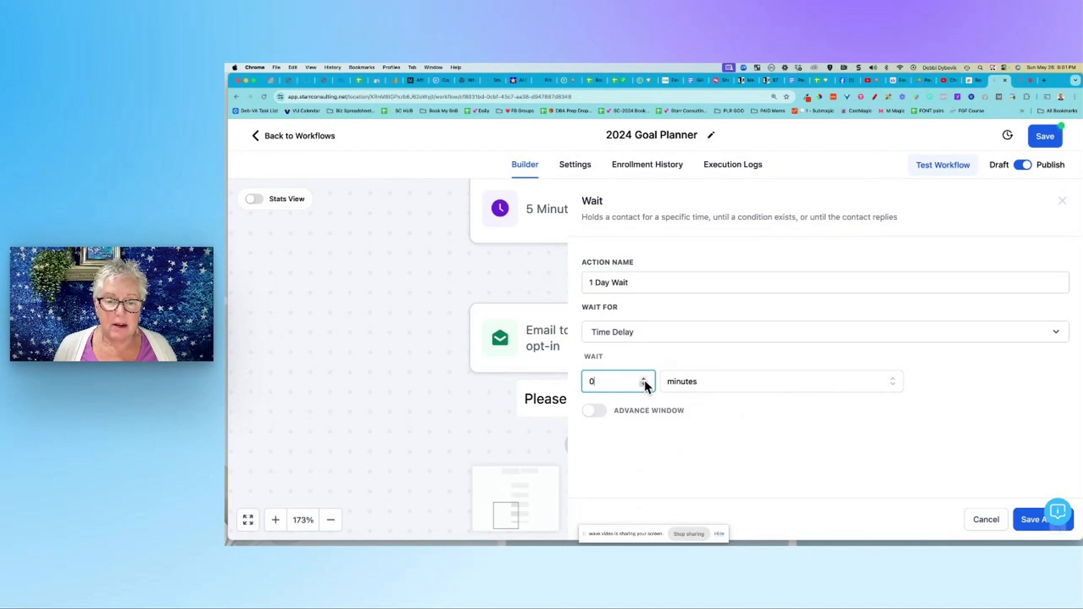
click(780, 381)
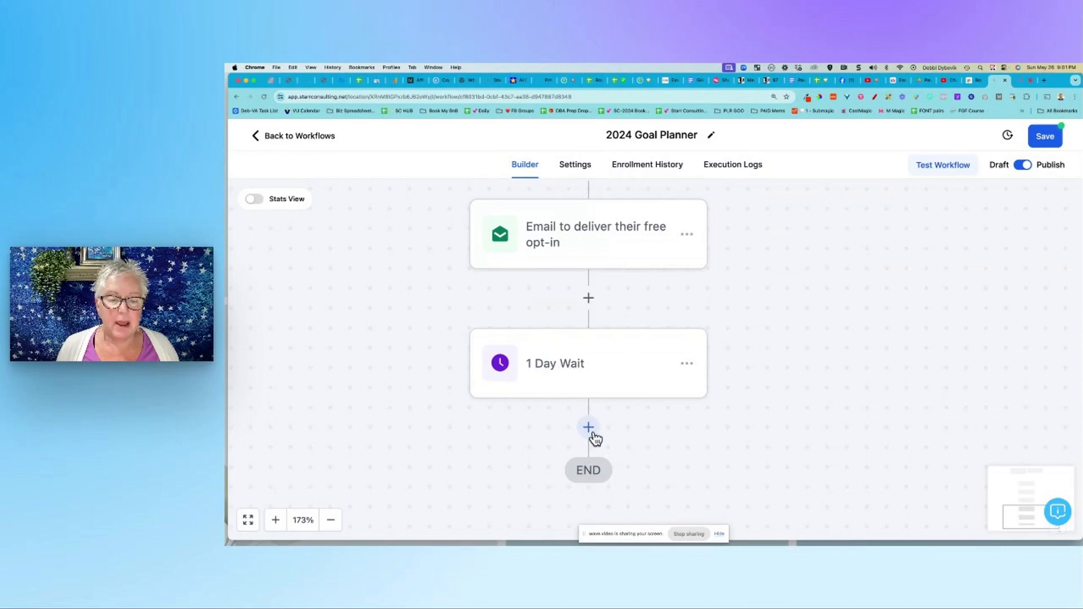
Step: Add a Send Email step named '2nd Nurture Email' after the 1 Day Wait, subject still empty
click(588, 427)
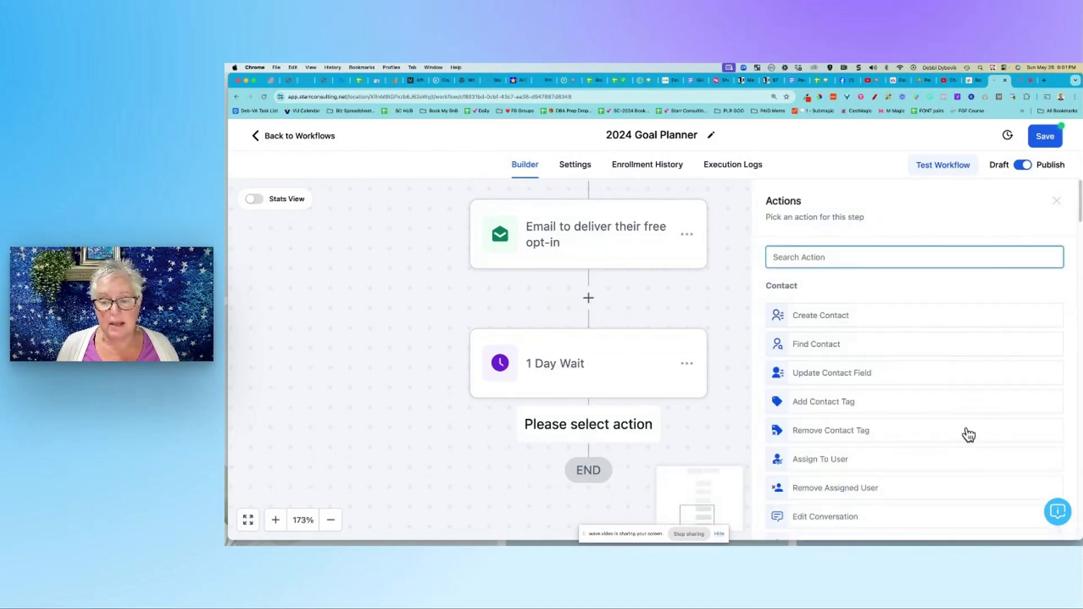
text(em)
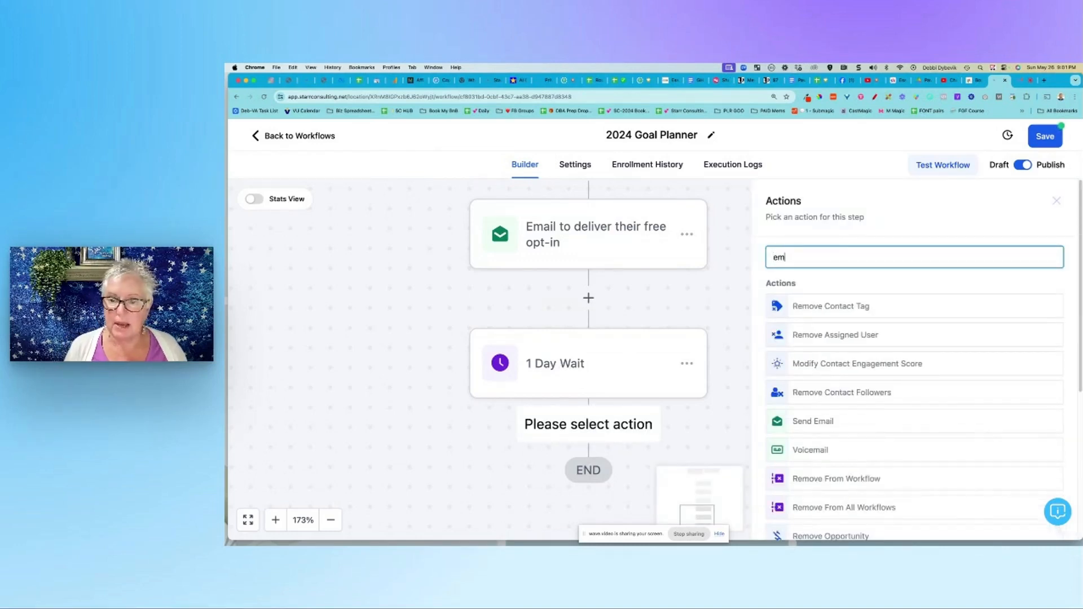
click(813, 420)
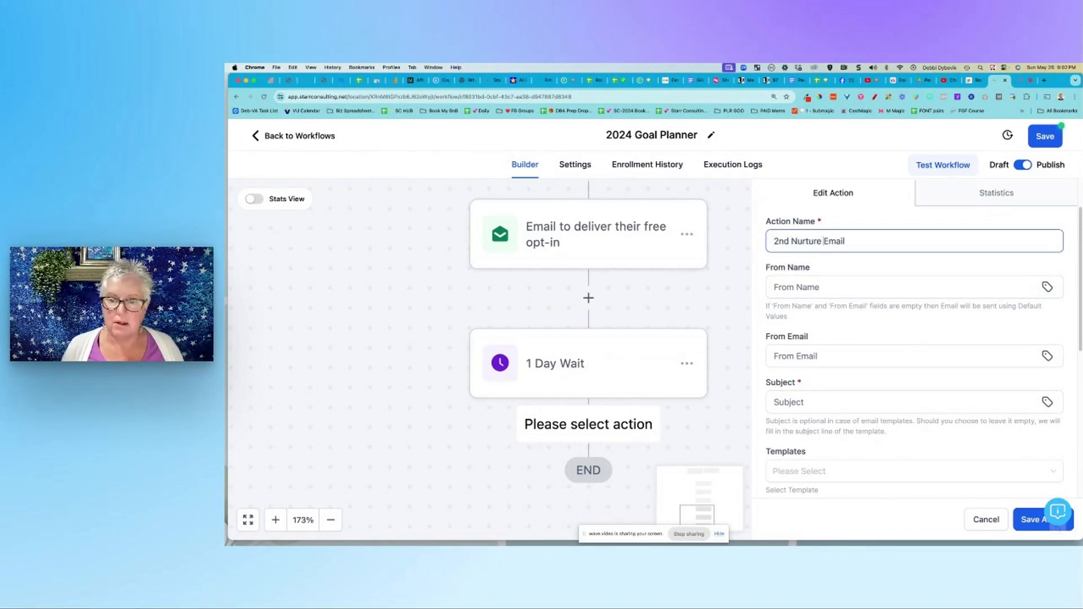
click(863, 356)
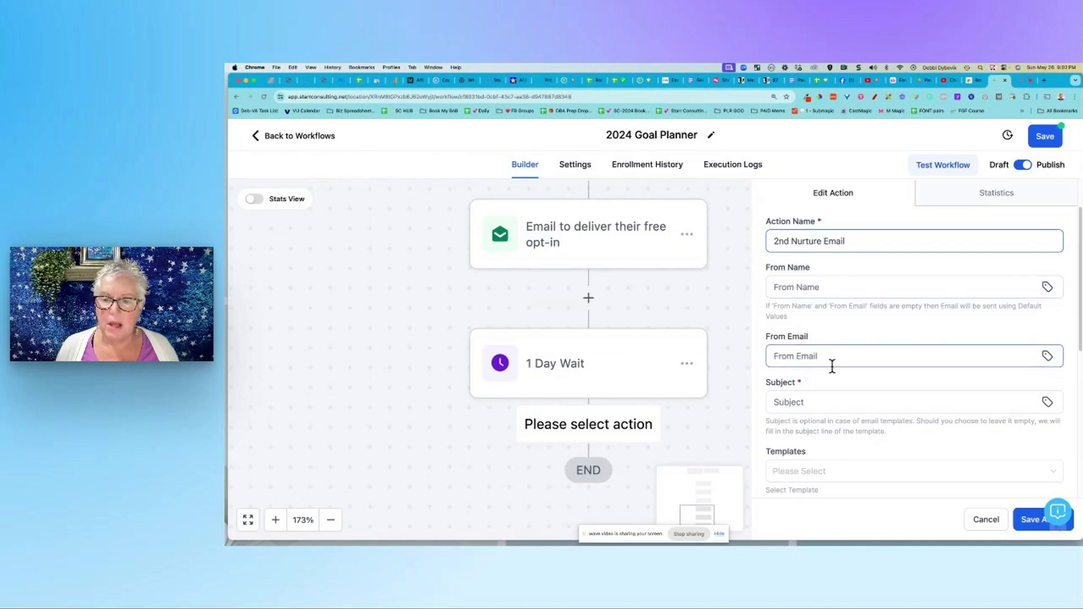
scroll(down, 3)
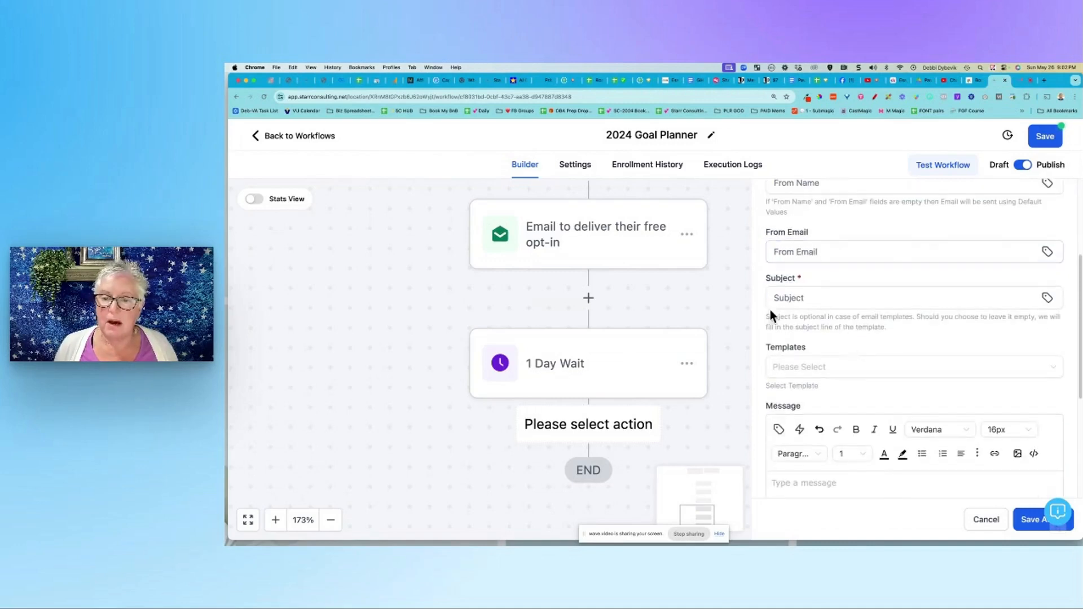
click(898, 298)
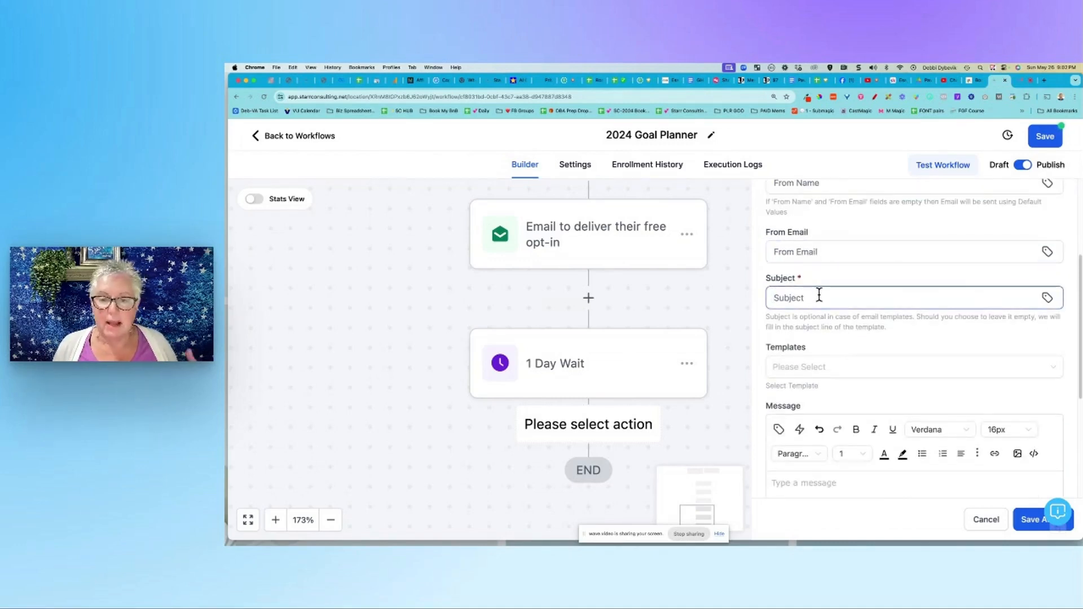